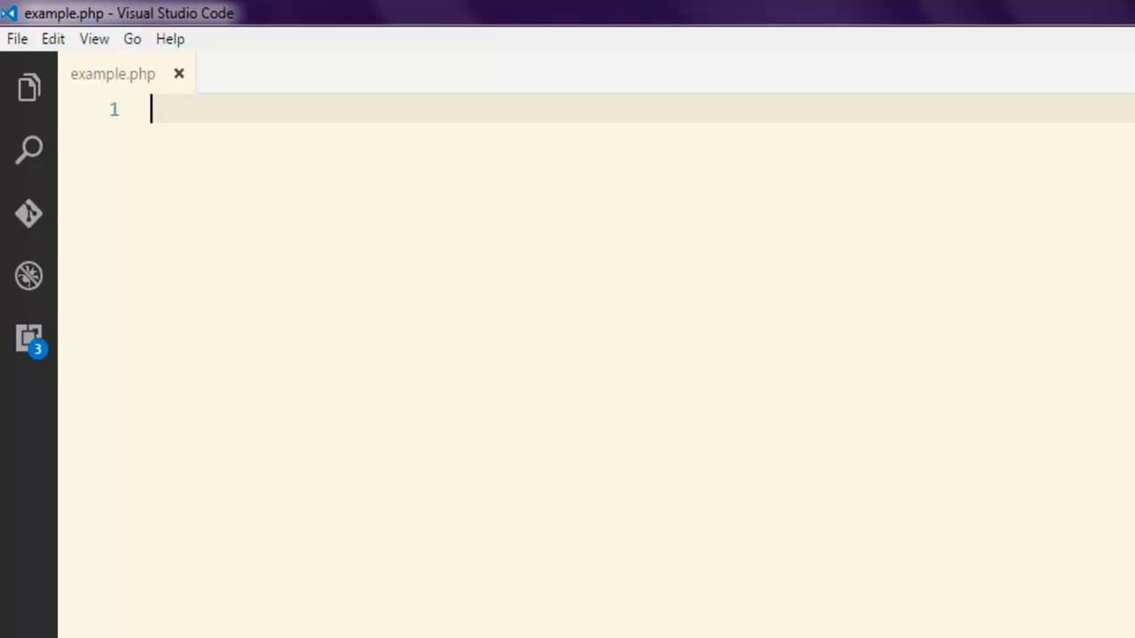
Step: Begin example.php with the <?php opening tag and a blank line below it
{"action": "type", "text": "<?php"}
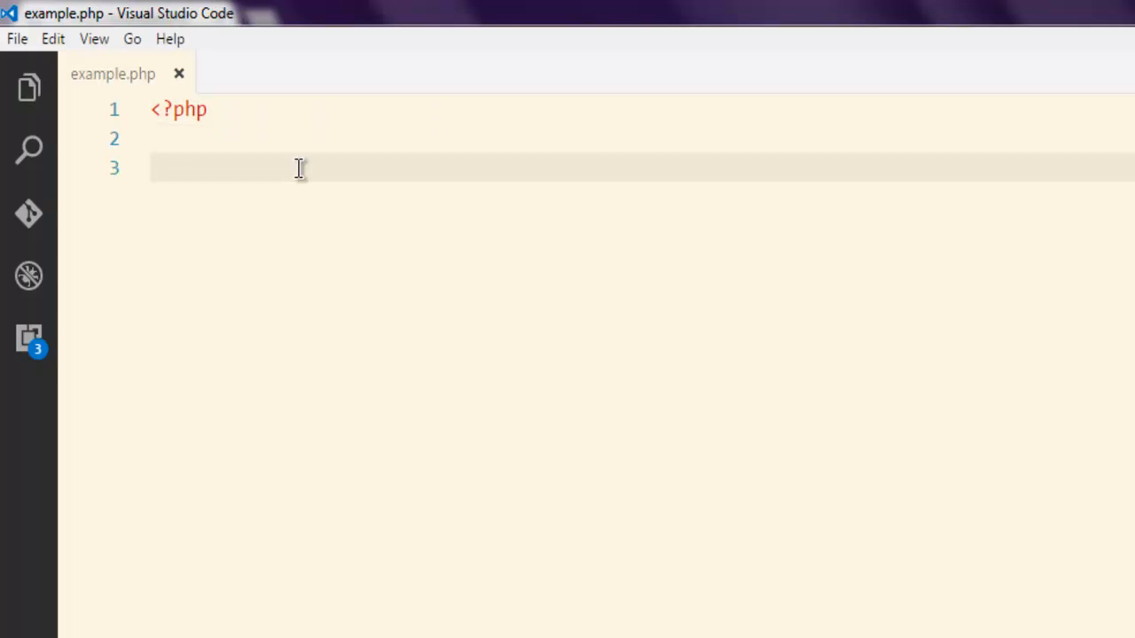
Step: Define $servername = "localhost" and $username = "root"
{"action": "type", "text": "$serer"}
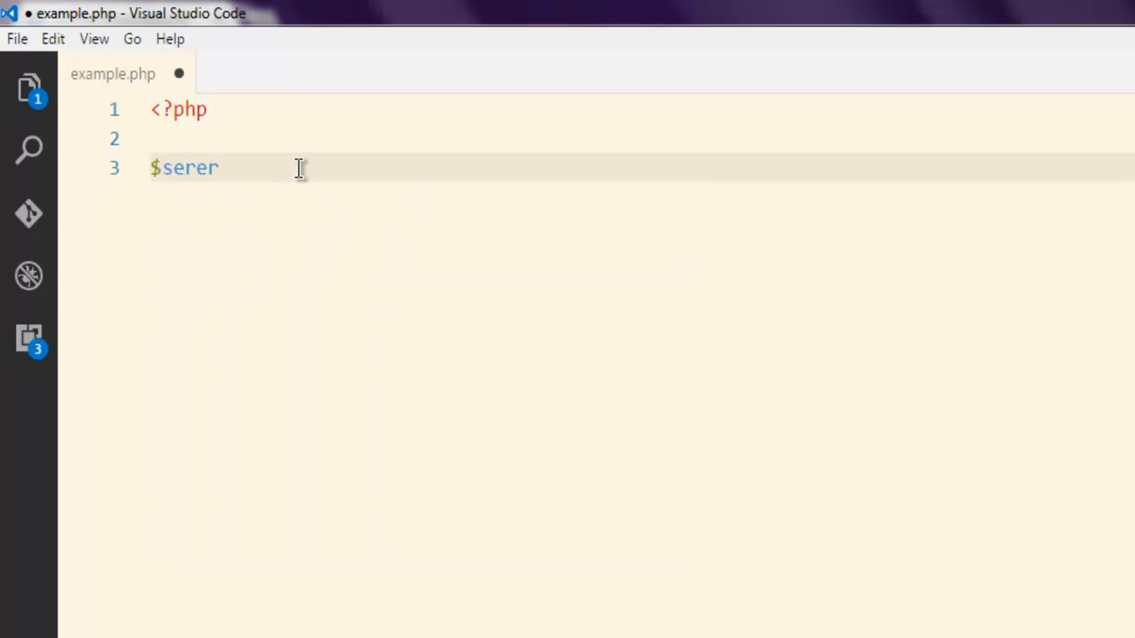
{"action": "type", "text": "vername"}
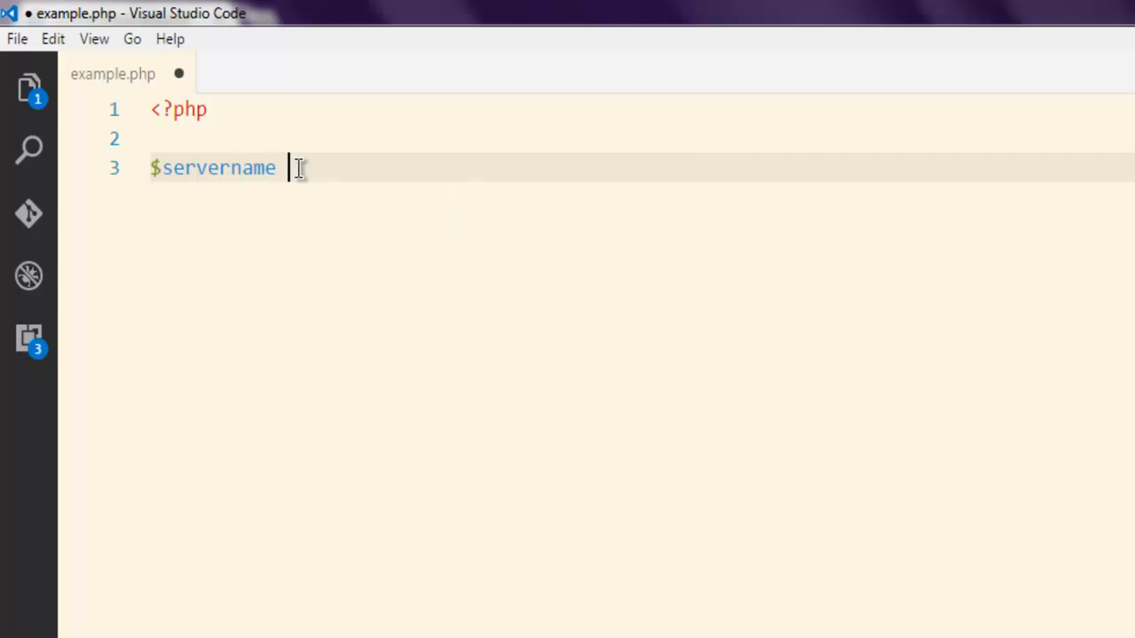
{"action": "type", "text": "= \"localh"}
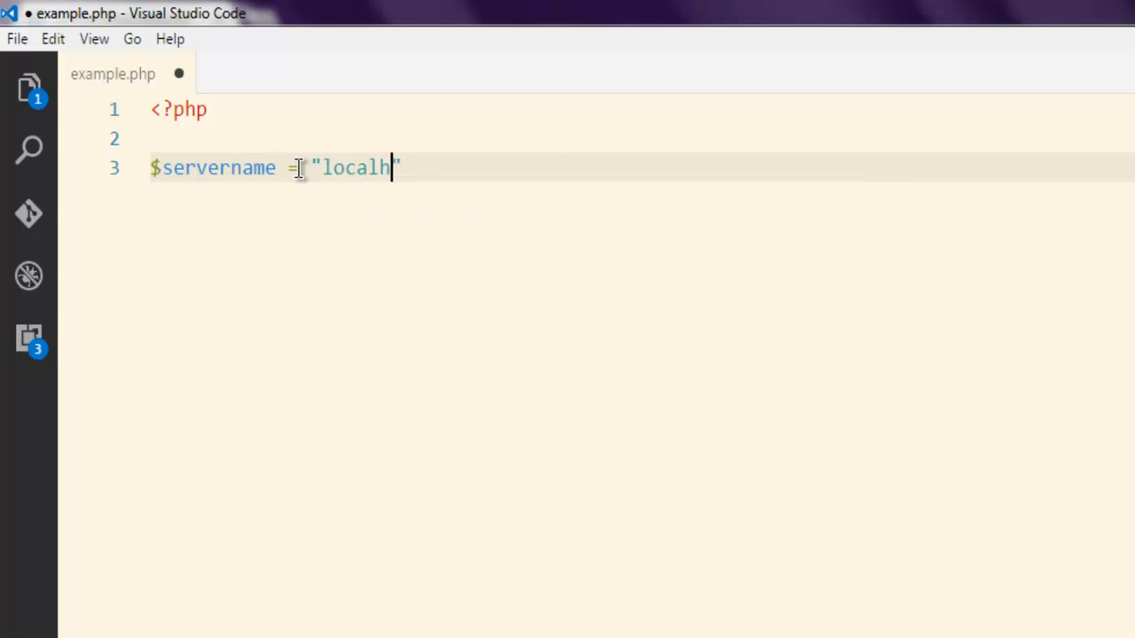
{"action": "type", "text": "ost\";"}
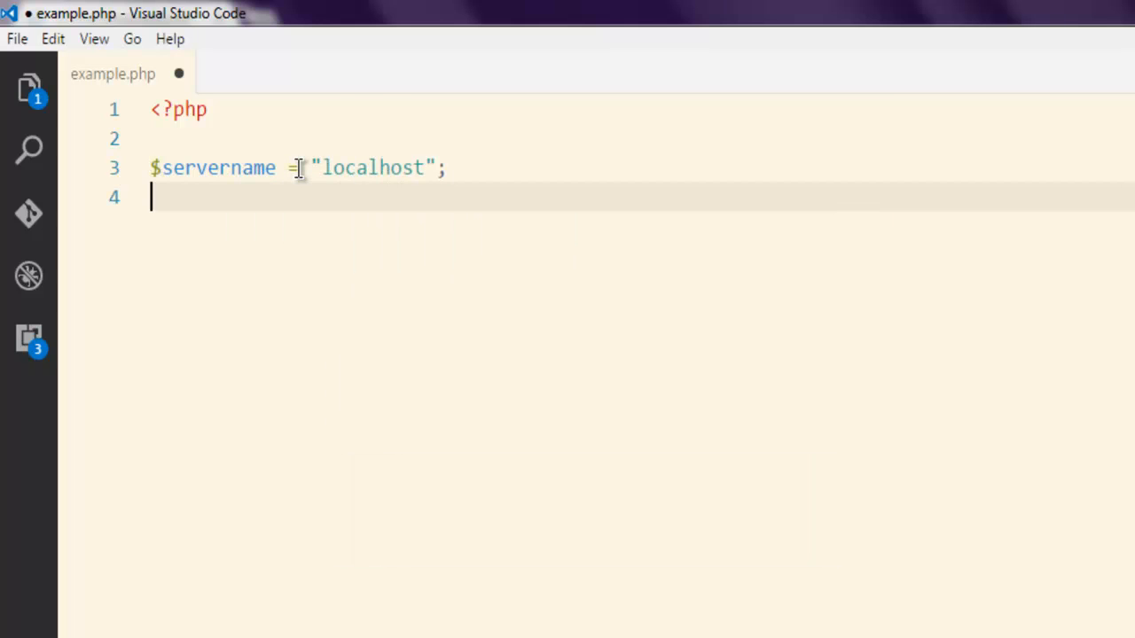
{"action": "type", "text": "$userna"}
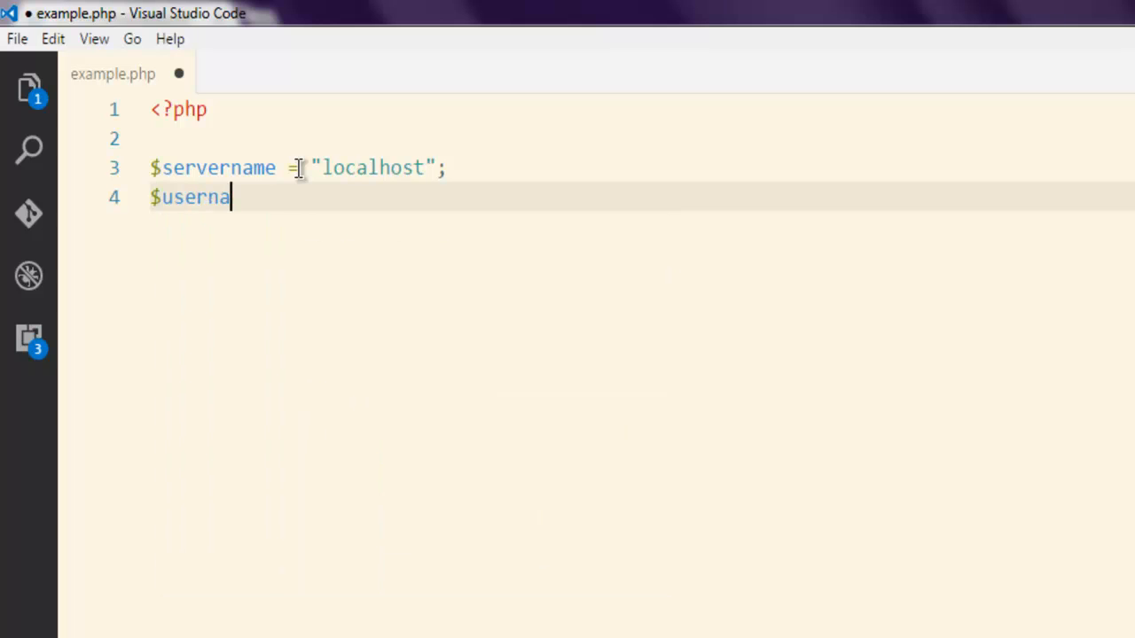
{"action": "type", "text": "me = \"\""}
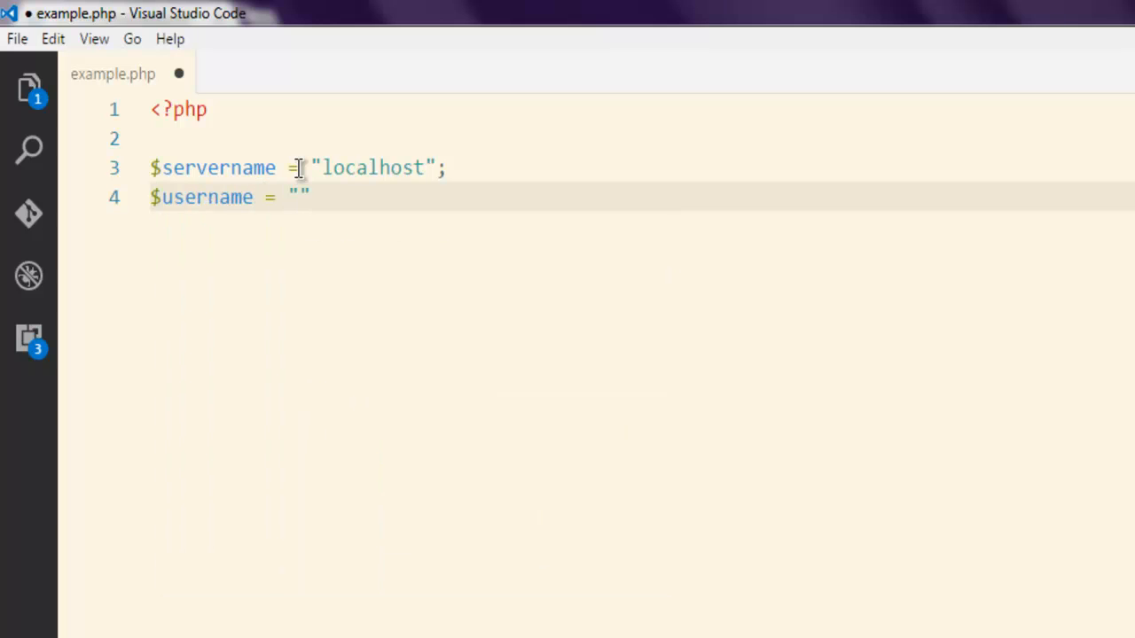
{"action": "type", "text": "root\";"}
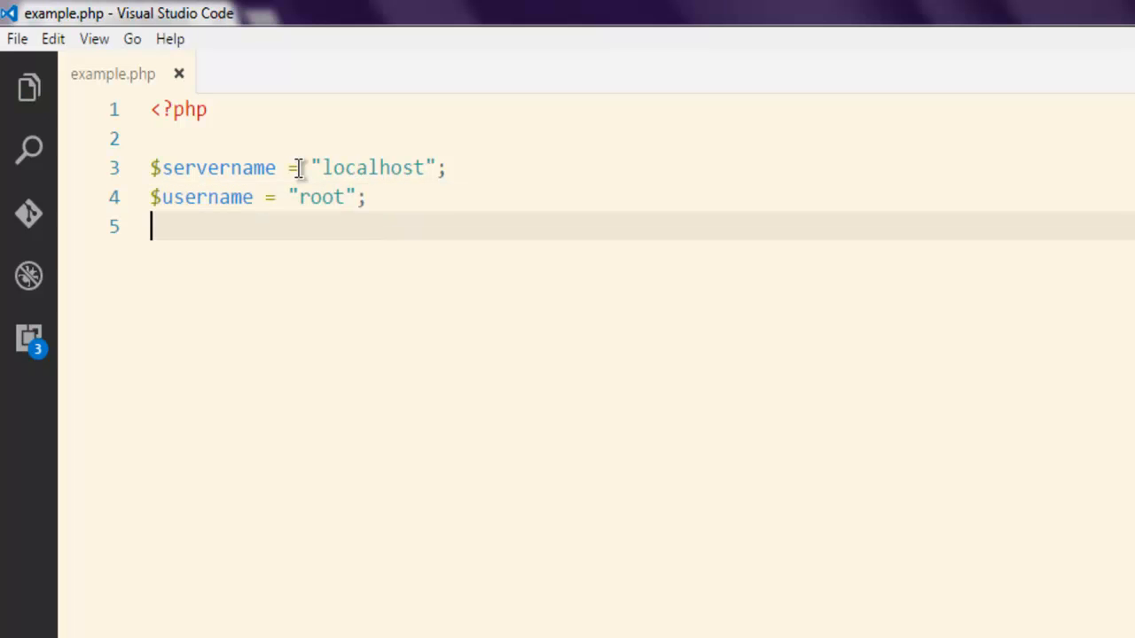
{"action": "type", "text": "$pas"}
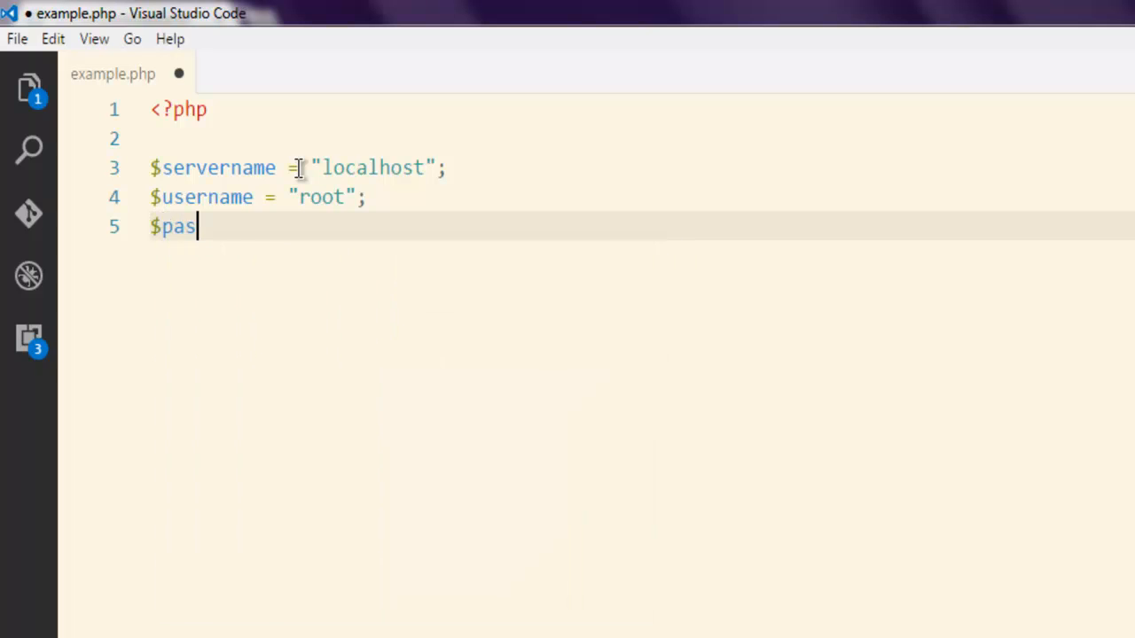
{"action": "type", "text": "sword ="}
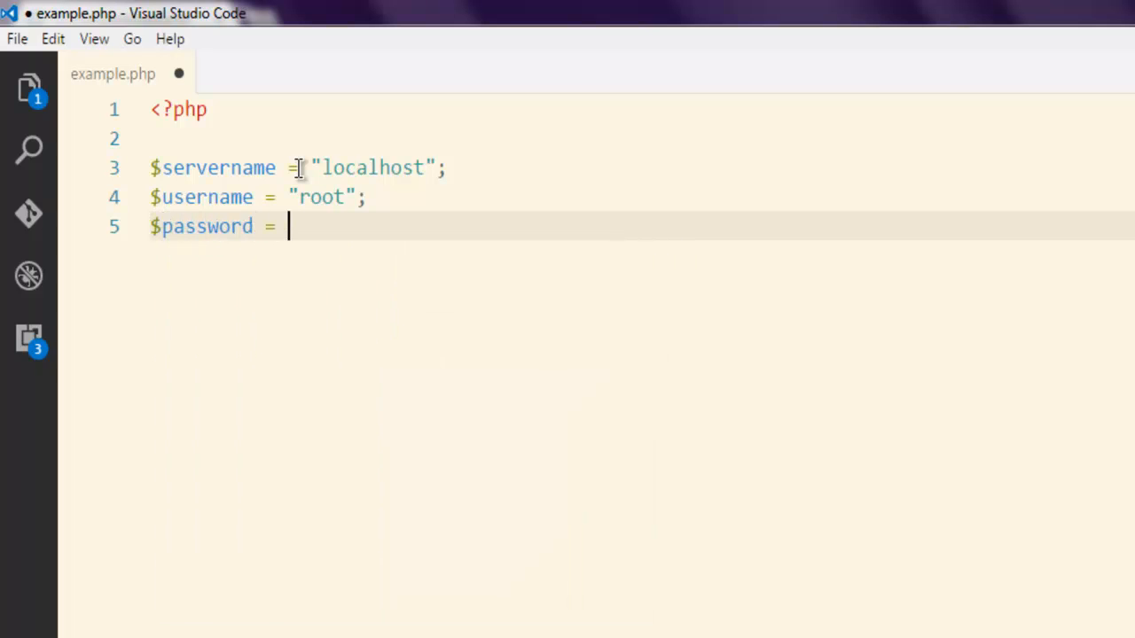
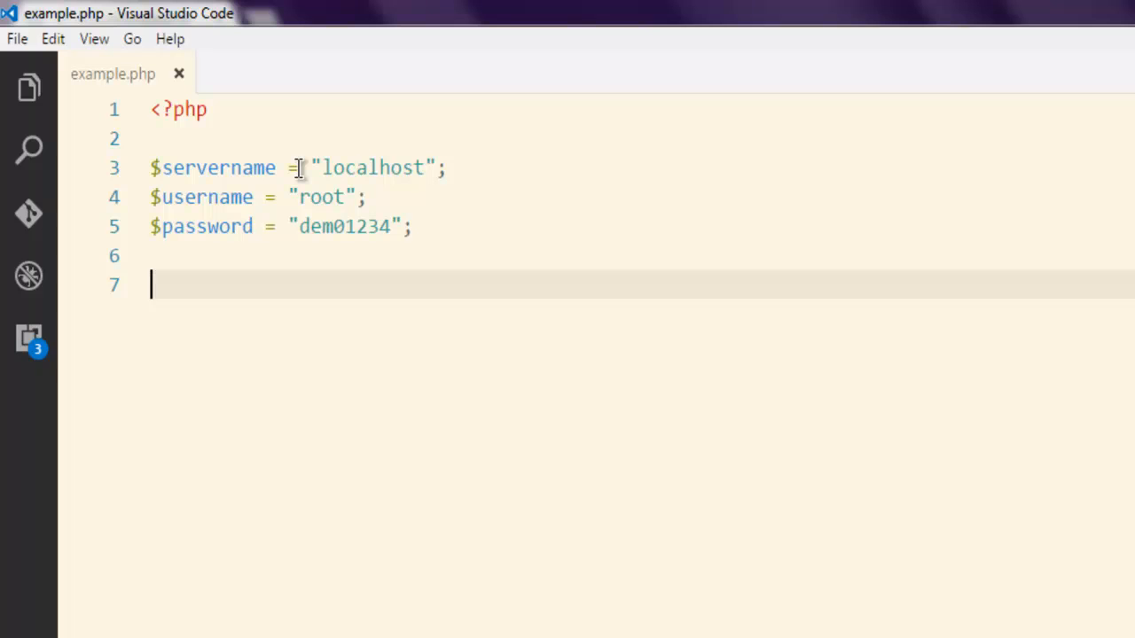
Step: Write $conn = new mysqli($servername,$username,$password); and move to a new line
{"action": "type", "text": "$conn"}
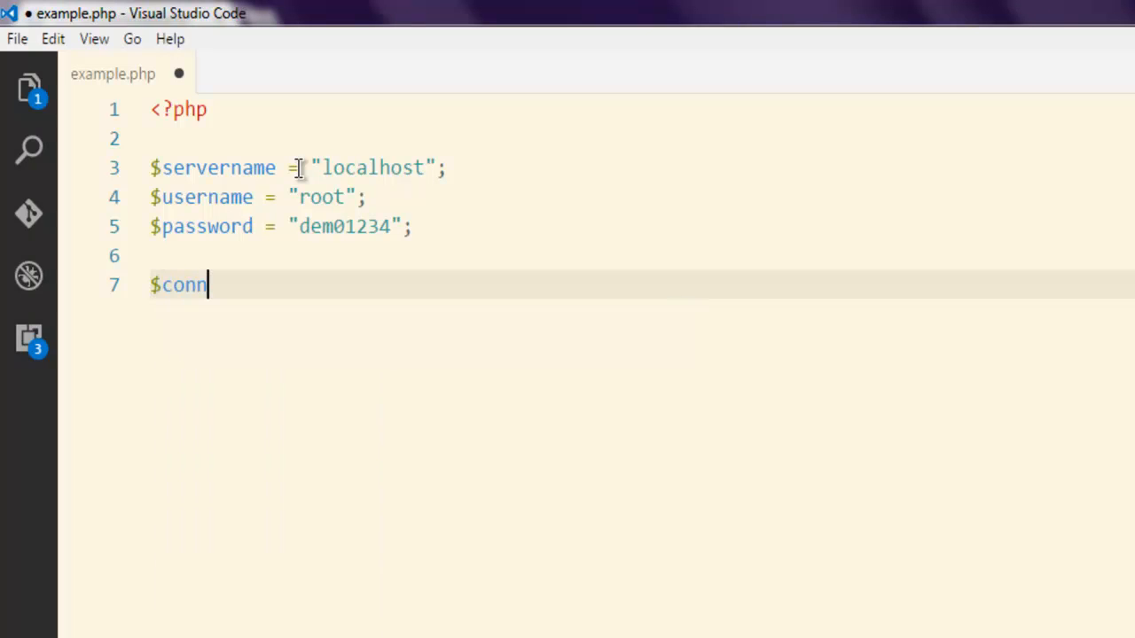
{"action": "type", "text": "="}
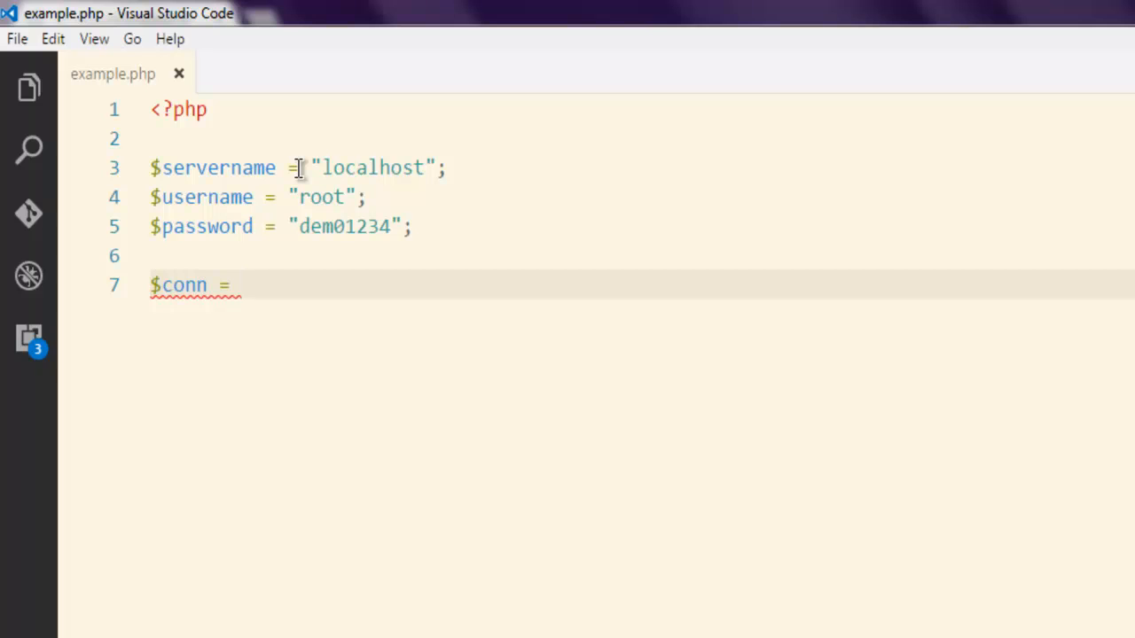
{"action": "type", "text": "new m"}
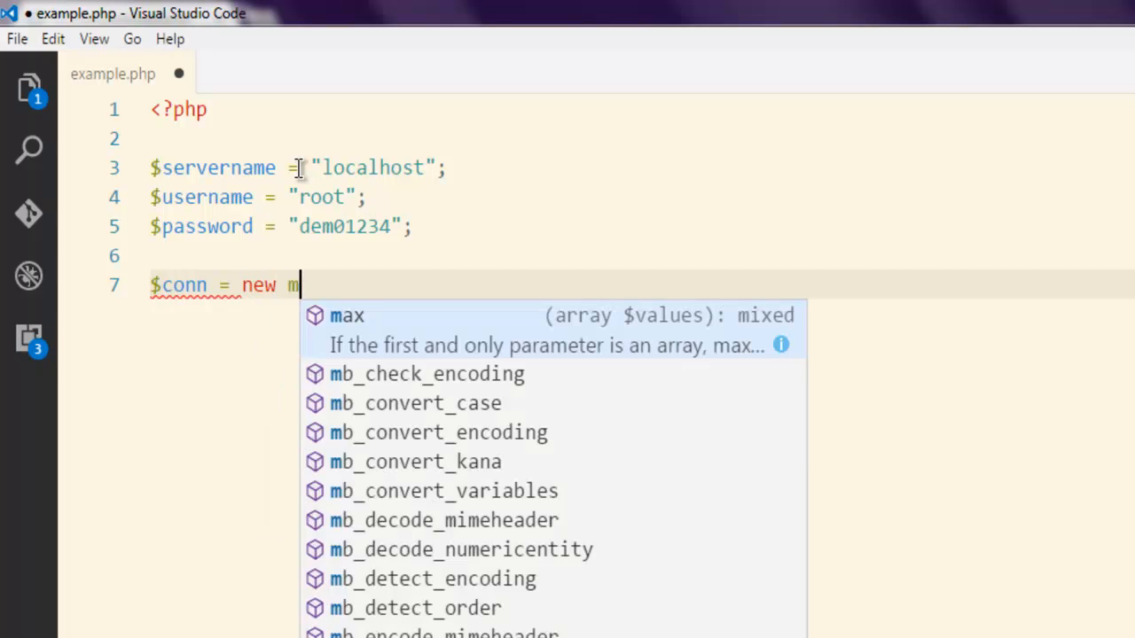
{"action": "type", "text": "ysqli()"}
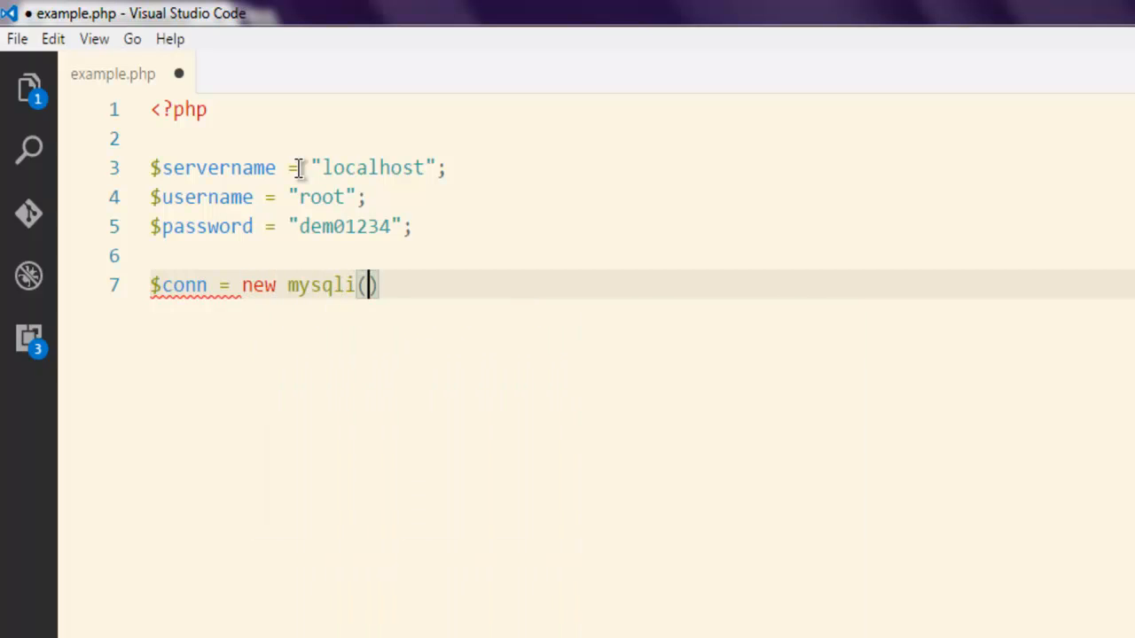
{"action": "type", "text": "$servername,"}
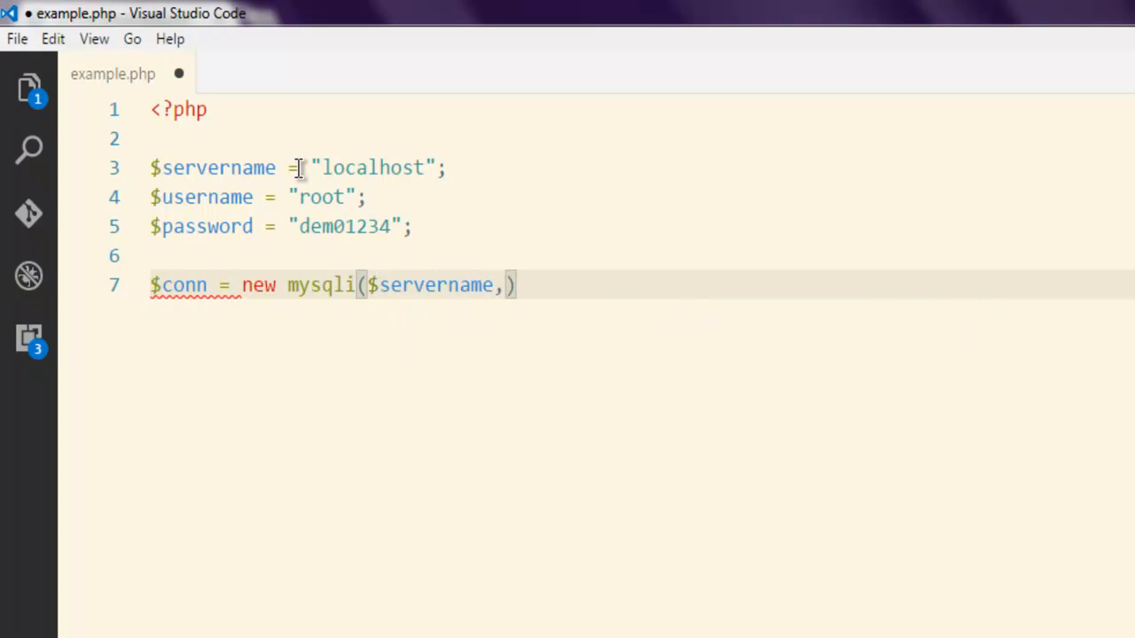
{"action": "type", "text": "$username,"}
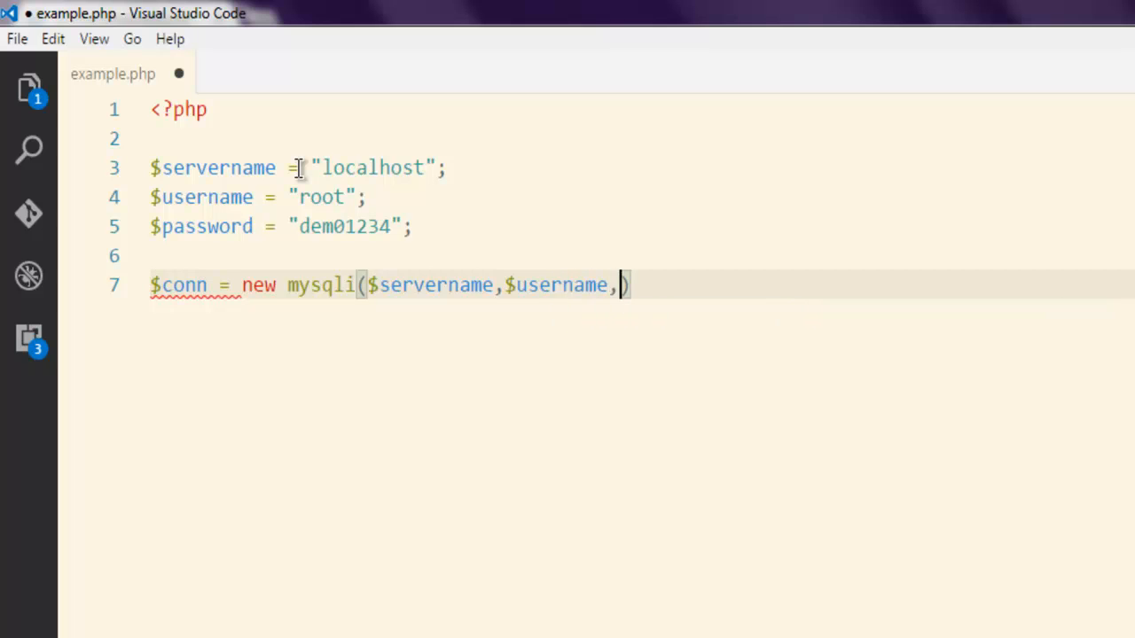
{"action": "type", "text": "$password"}
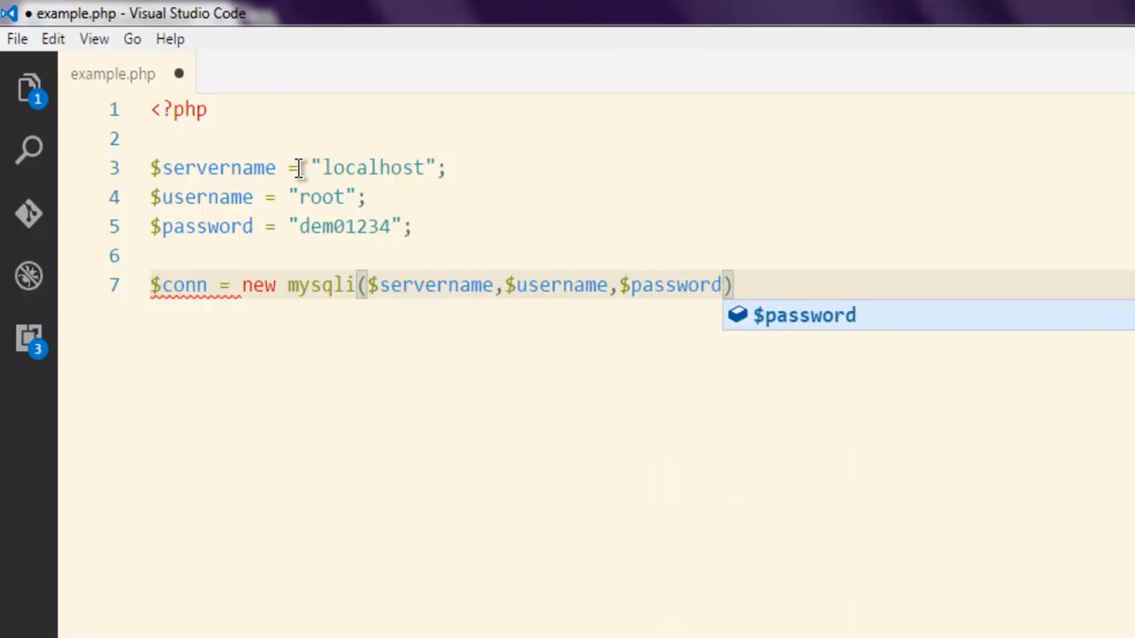
{"action": "type", "text": ";"}
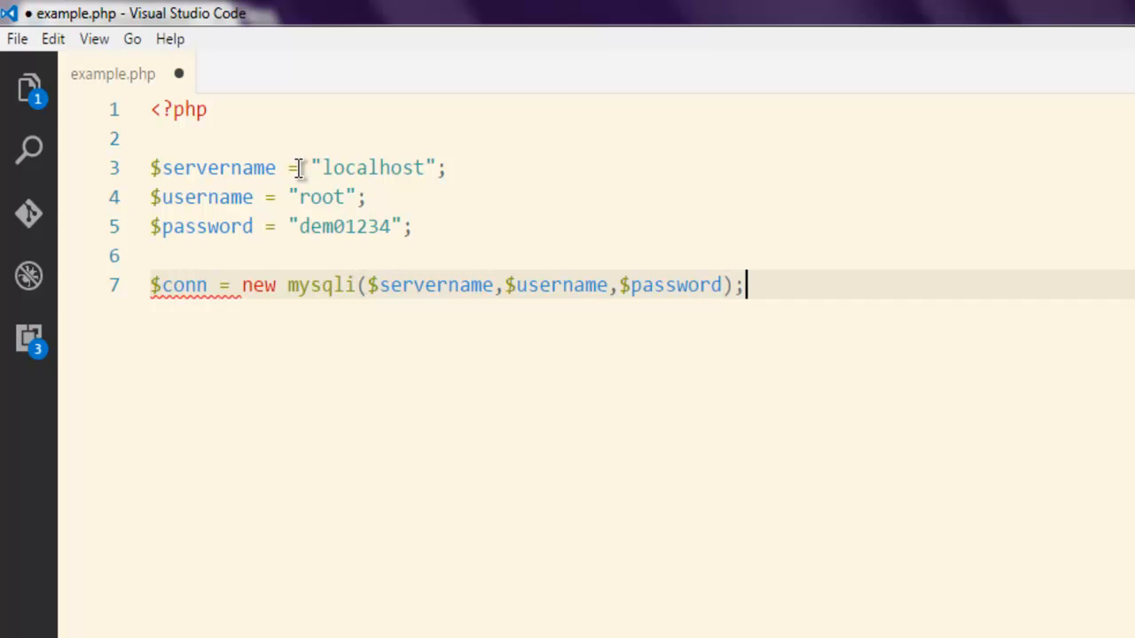
{"action": "key", "text": "Enter"}
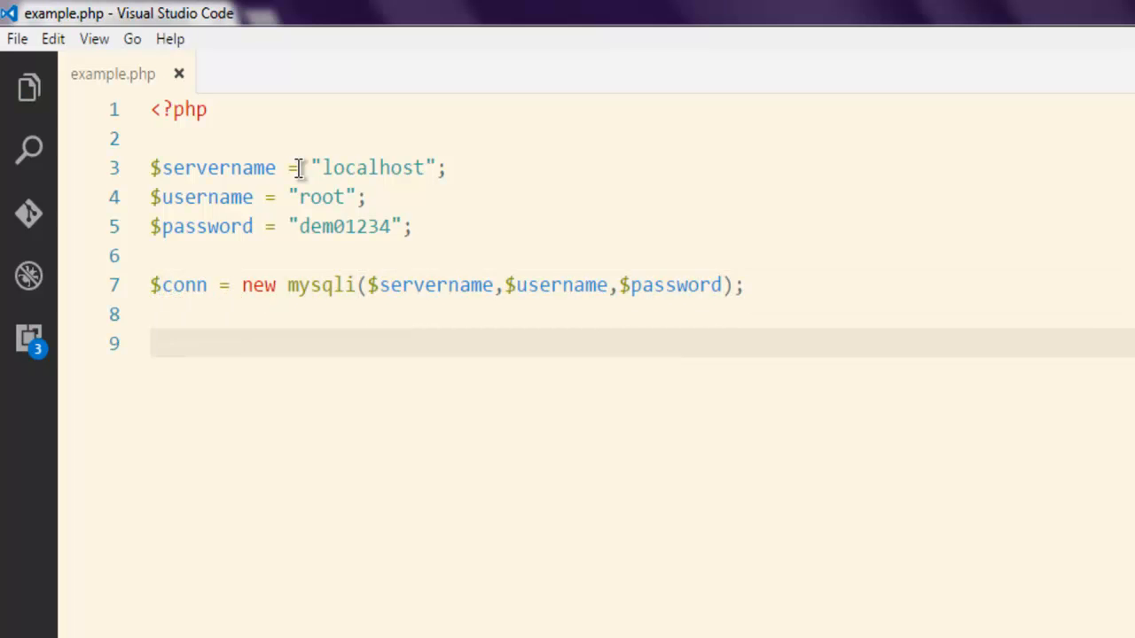
Step: Add an empty if($conn->connect_error){ } check block
{"action": "type", "text": "if("}
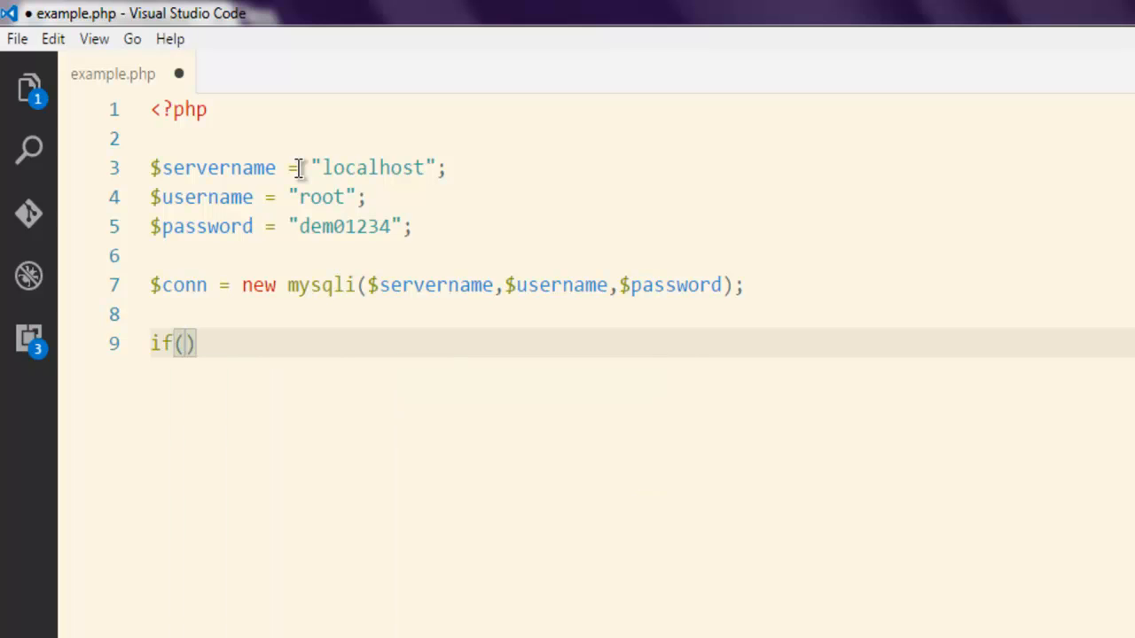
{"action": "type", "text": "$conn"}
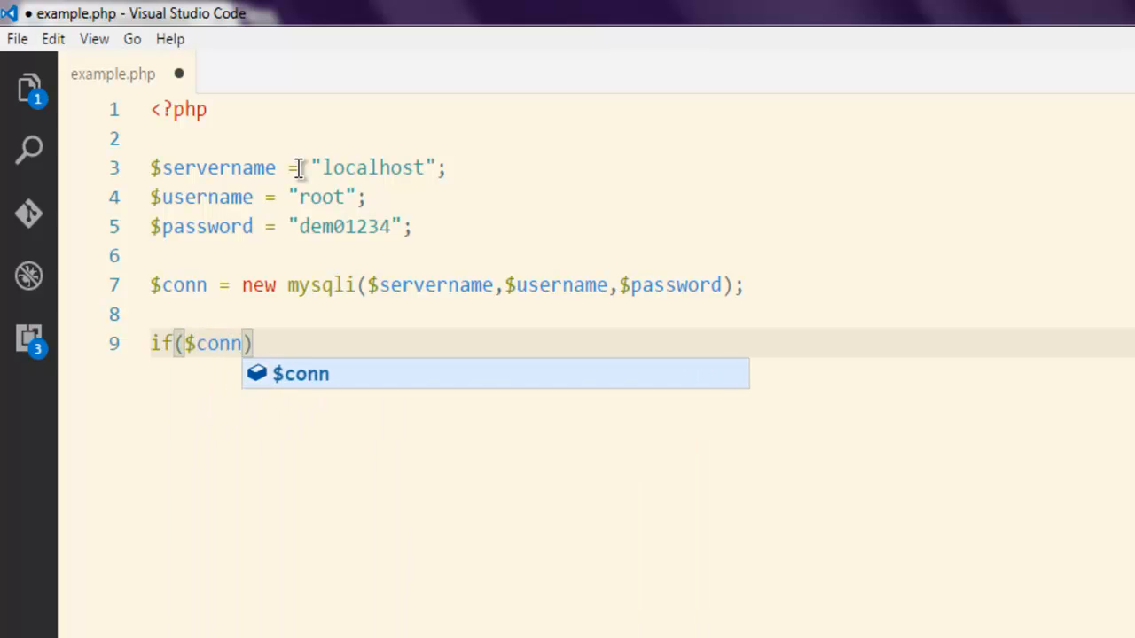
{"action": "type", "text": "->connec"}
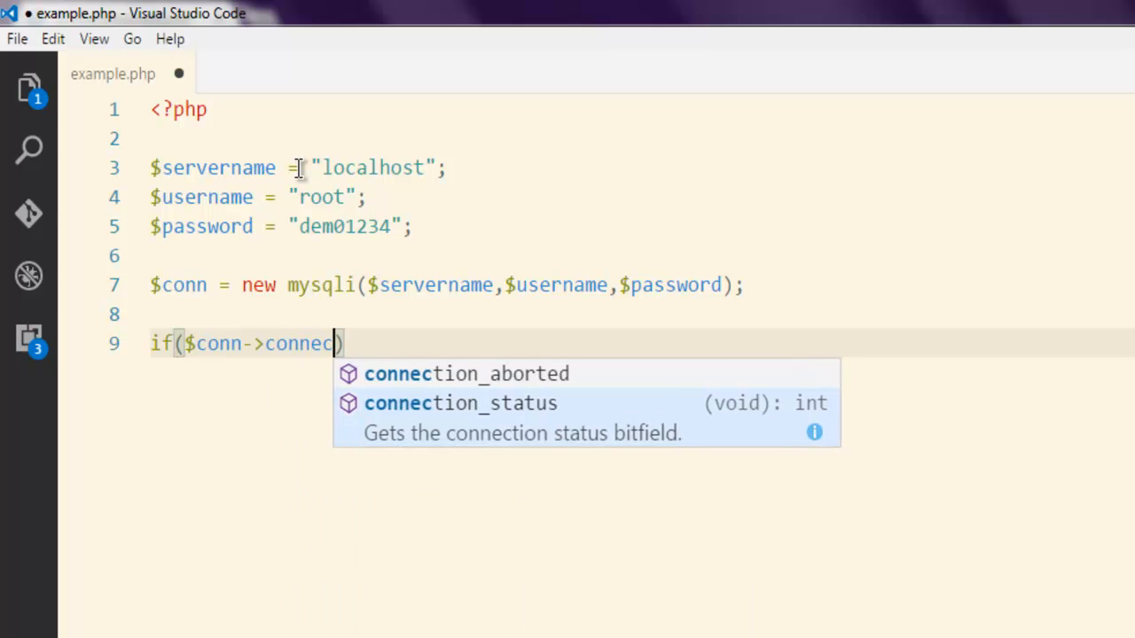
{"action": "type", "text": "t"}
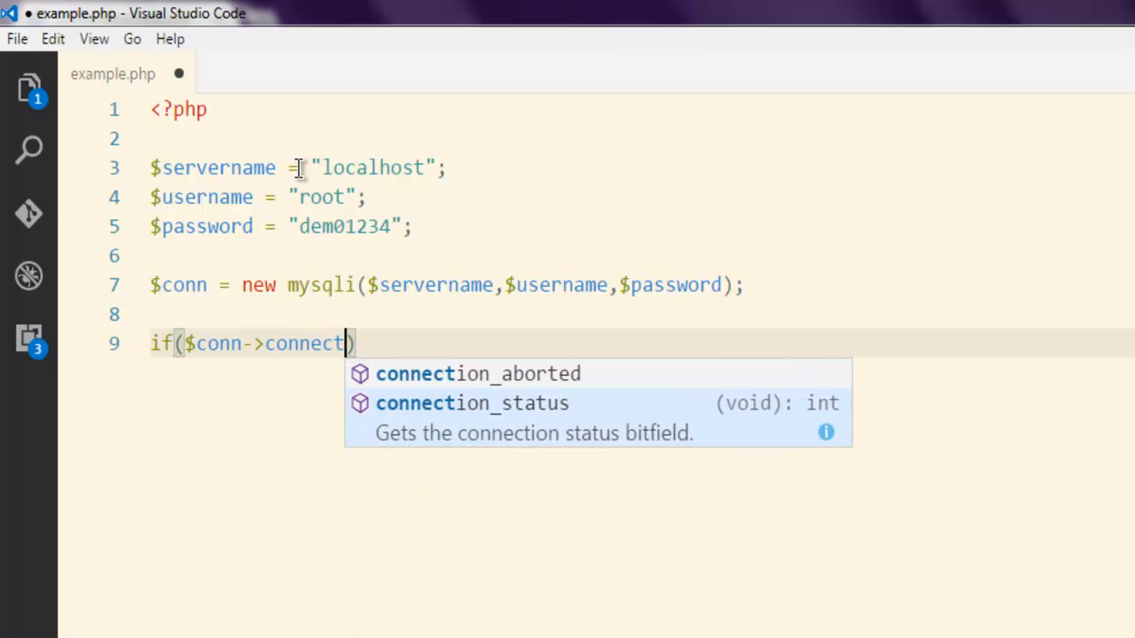
{"action": "type", "text": "_error"}
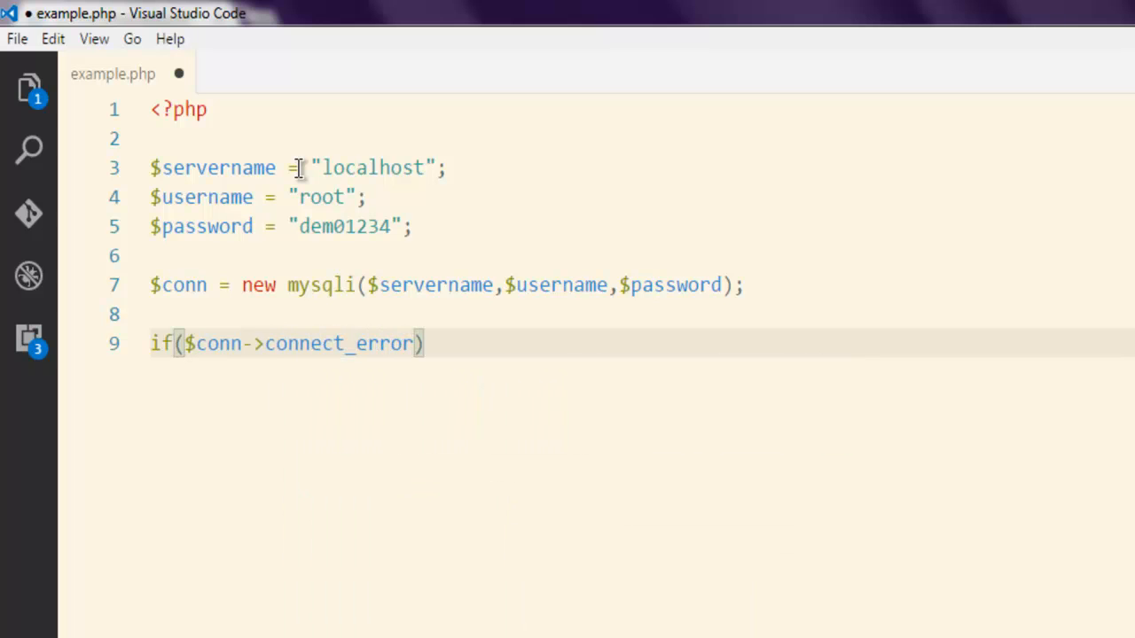
{"action": "type", "text": "{"}
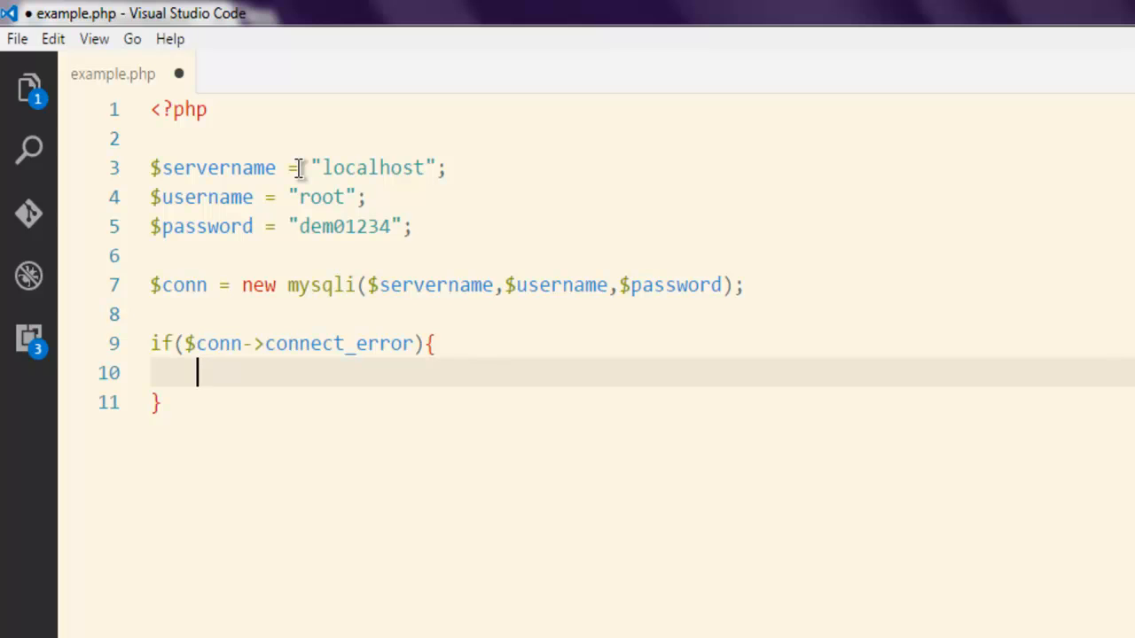
{"action": "key", "text": "Enter"}
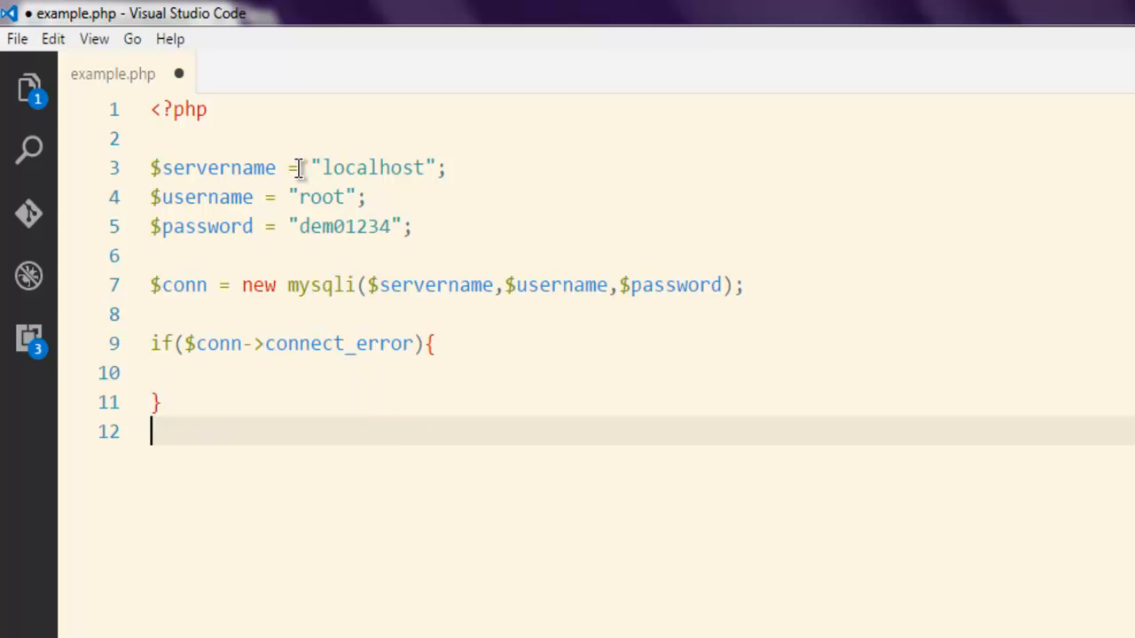
Step: Echo "connected to server" on the line after the if block
{"action": "type", "text": "echo"}
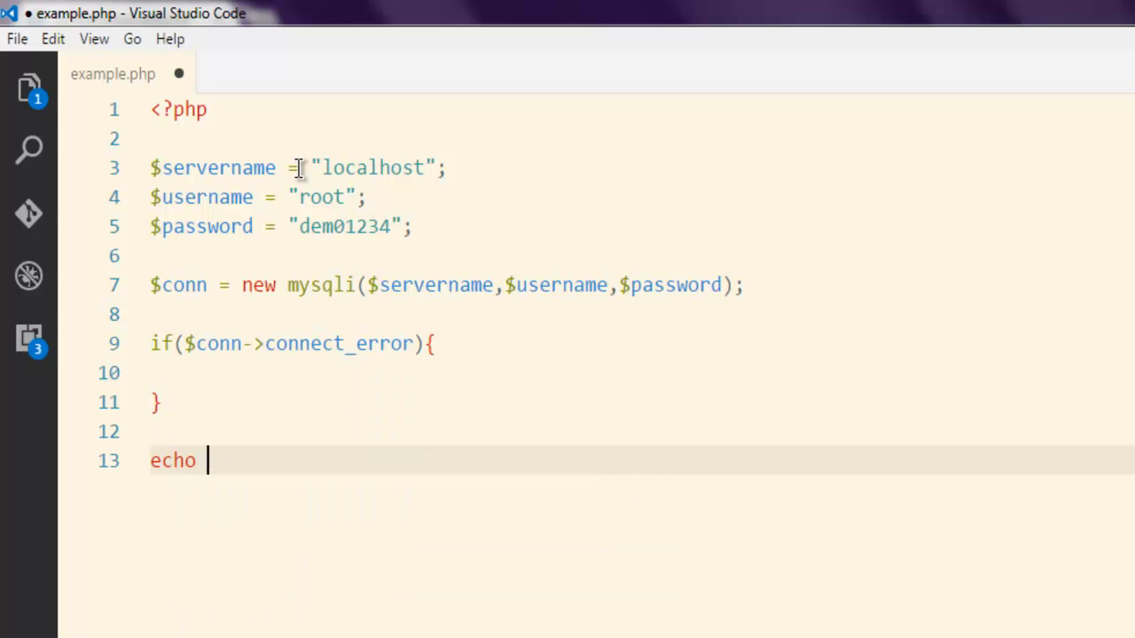
{"action": "type", "text": "\"con"}
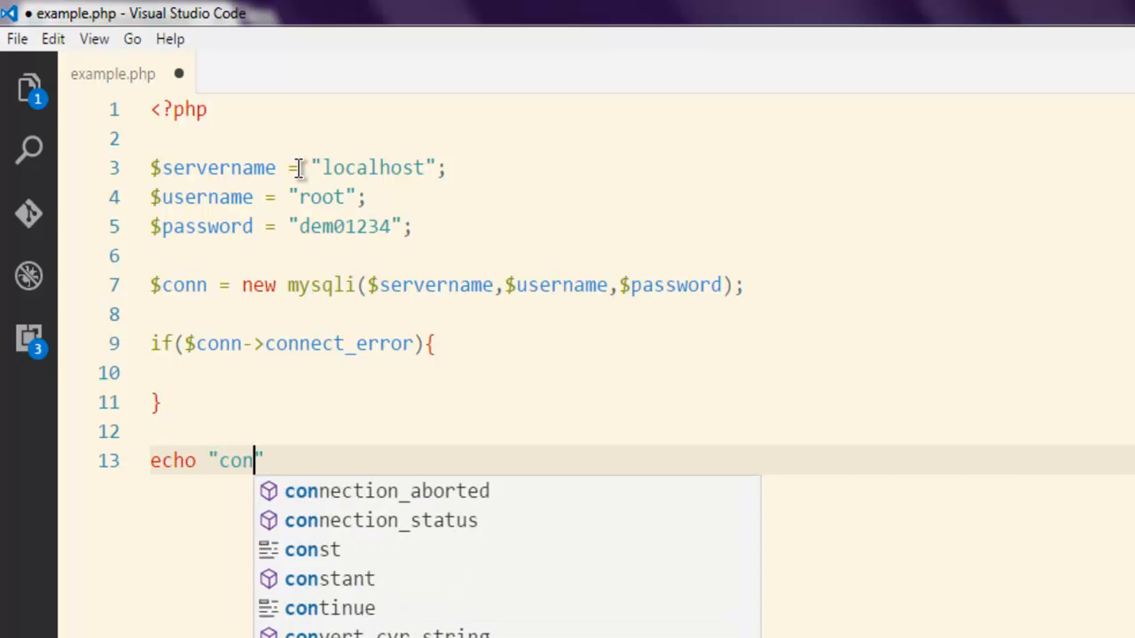
{"action": "type", "text": "nected to server"}
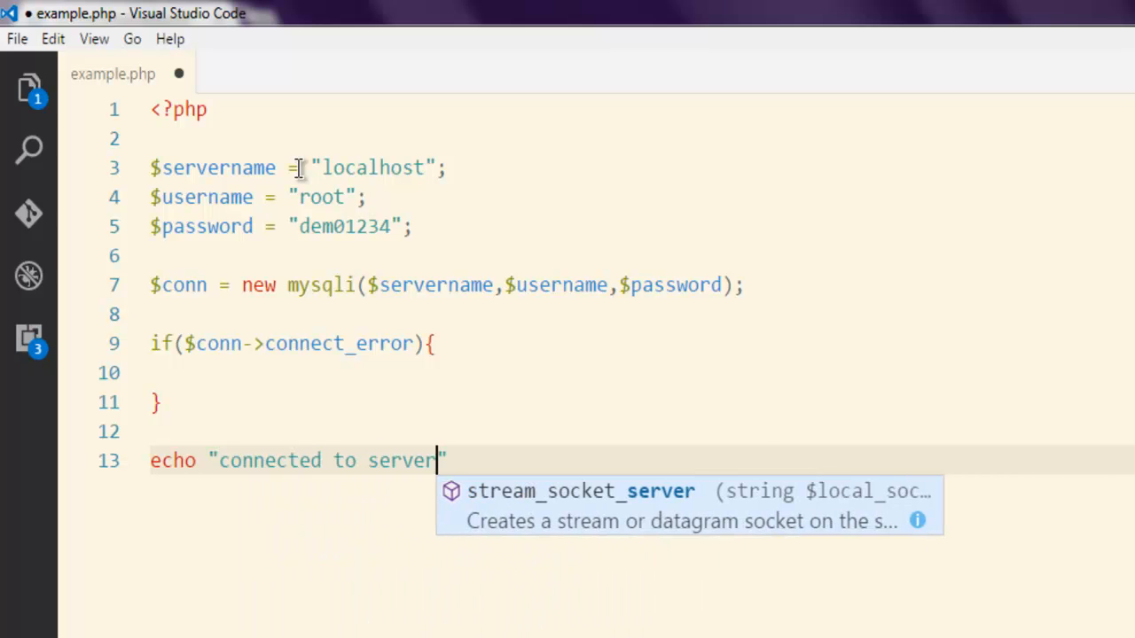
{"action": "key", "text": "Escape"}
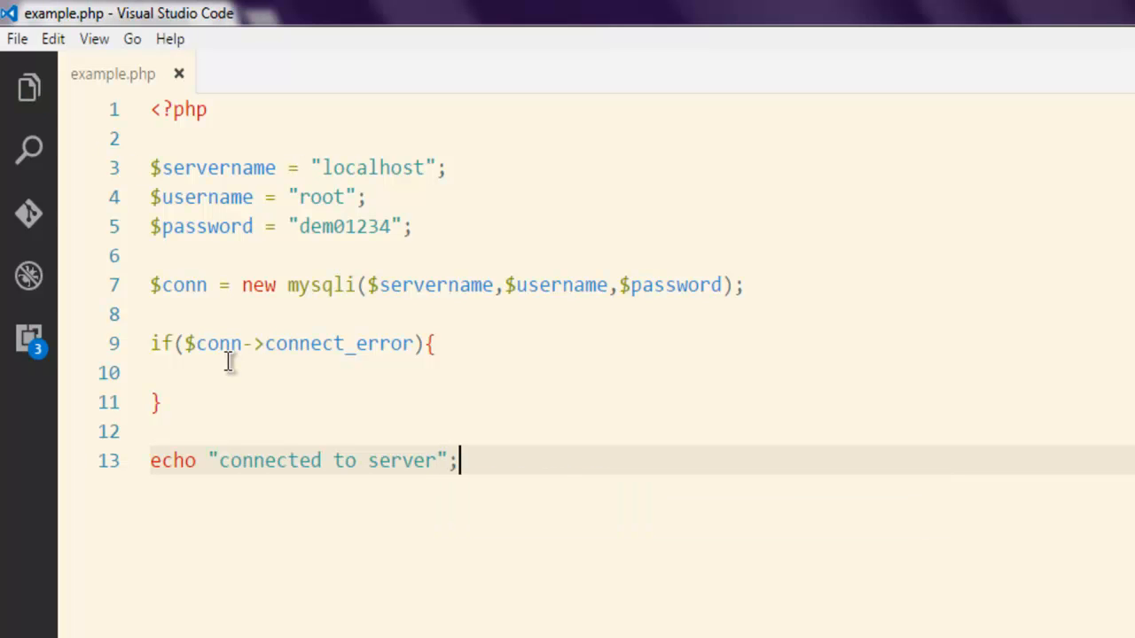
Step: Echo $conn->connect_error inside the if block
{"action": "left_click", "coordinate": [231, 374]}
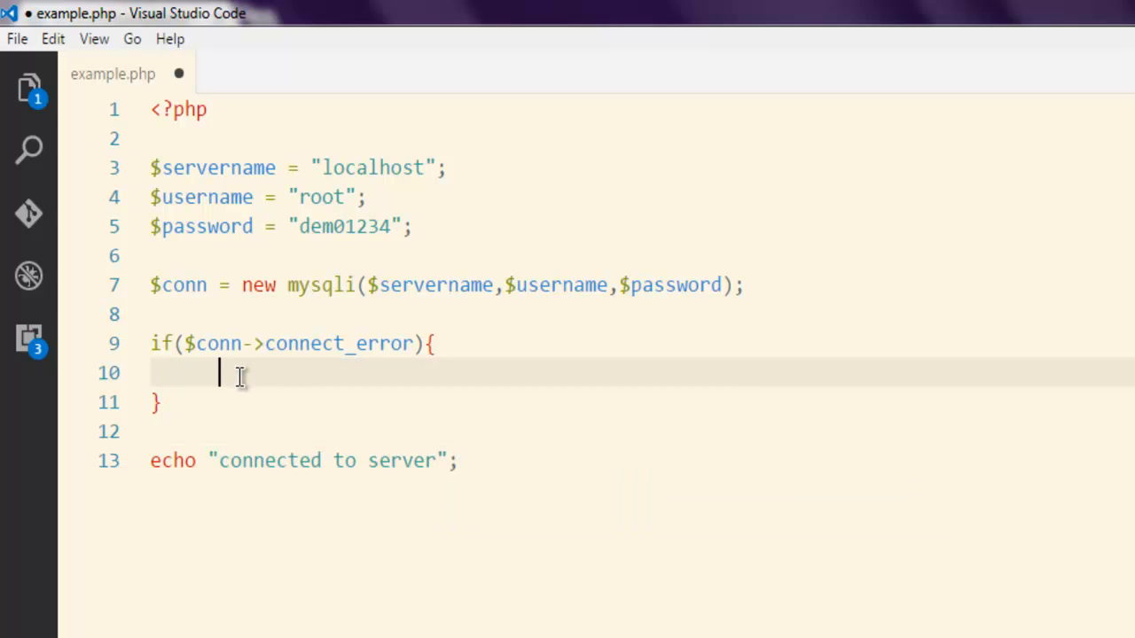
{"action": "type", "text": "echo \"\""}
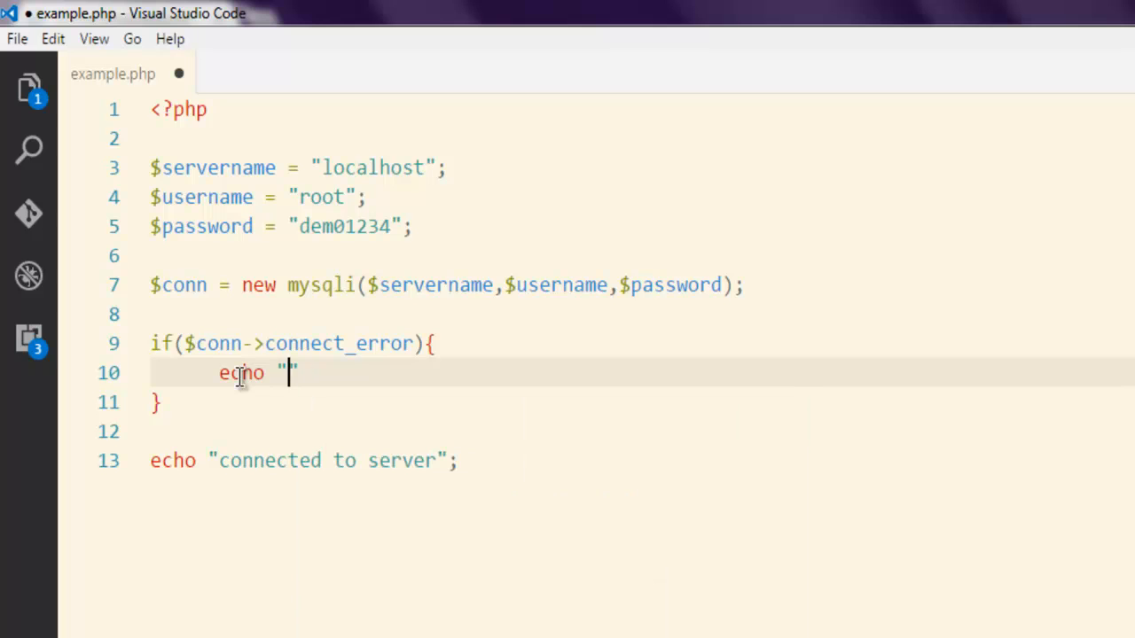
{"action": "type", "text": "$"}
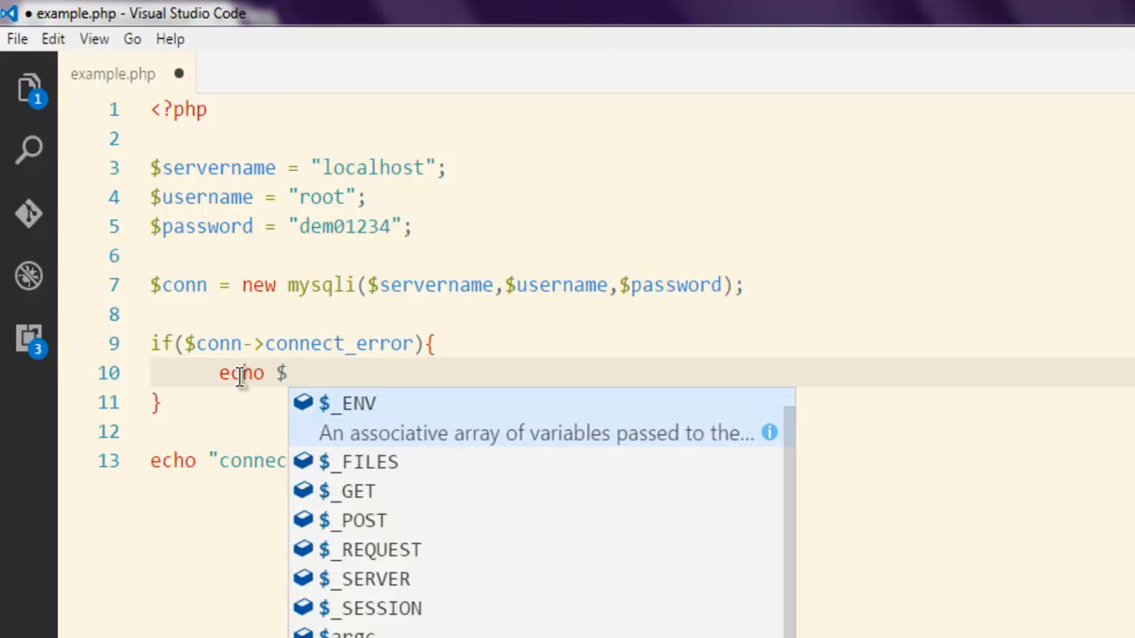
{"action": "type", "text": "conn->"}
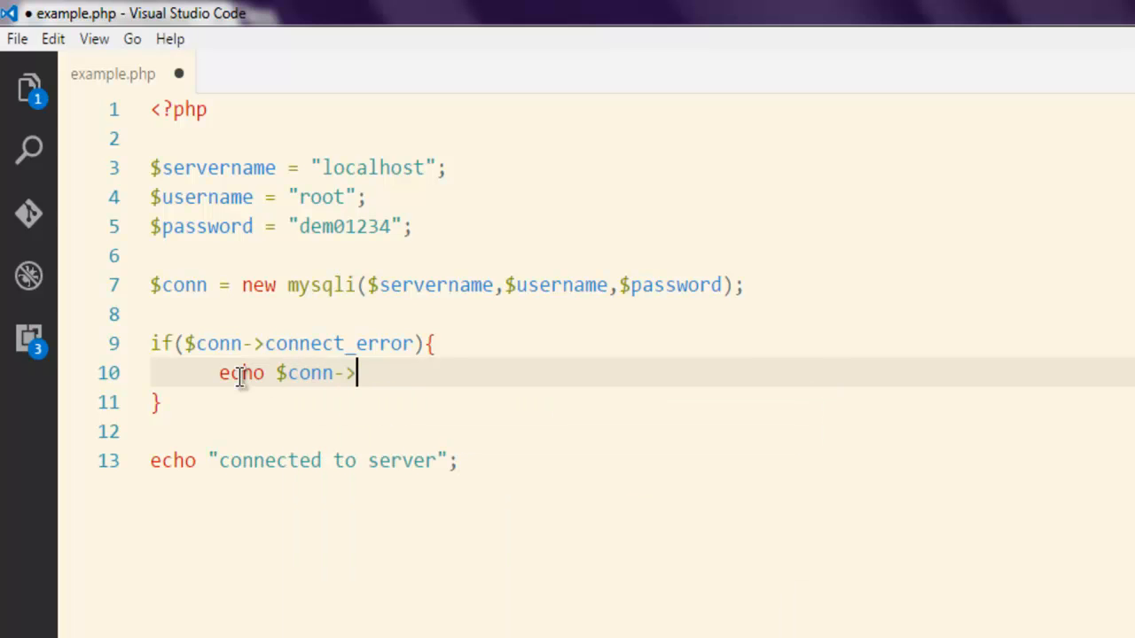
{"action": "type", "text": "connect_er"}
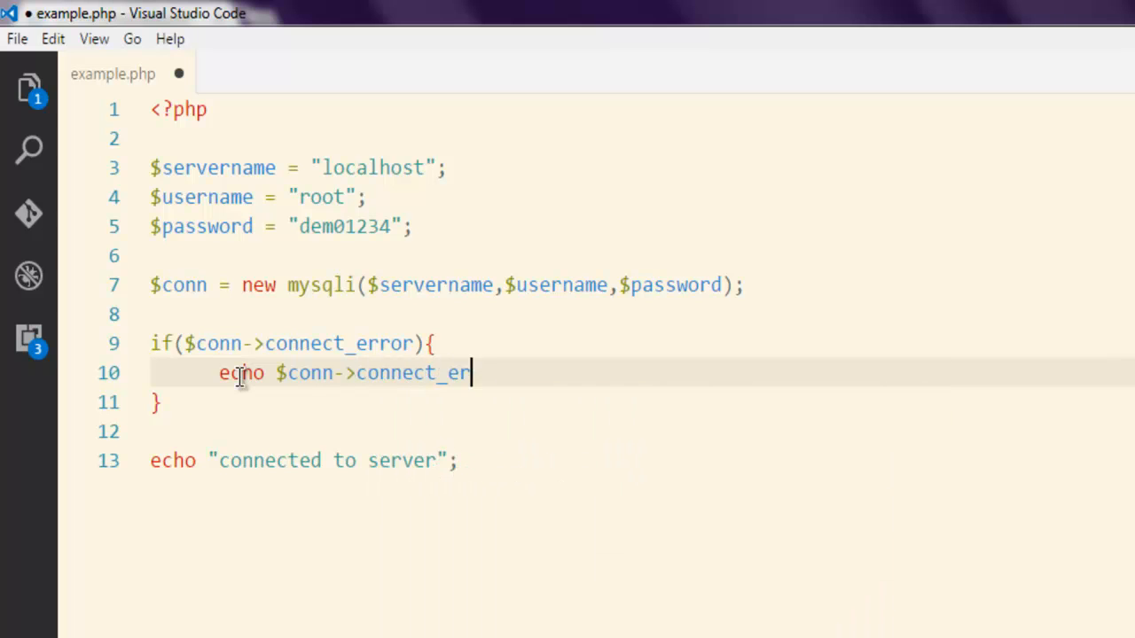
{"action": "type", "text": "ror;"}
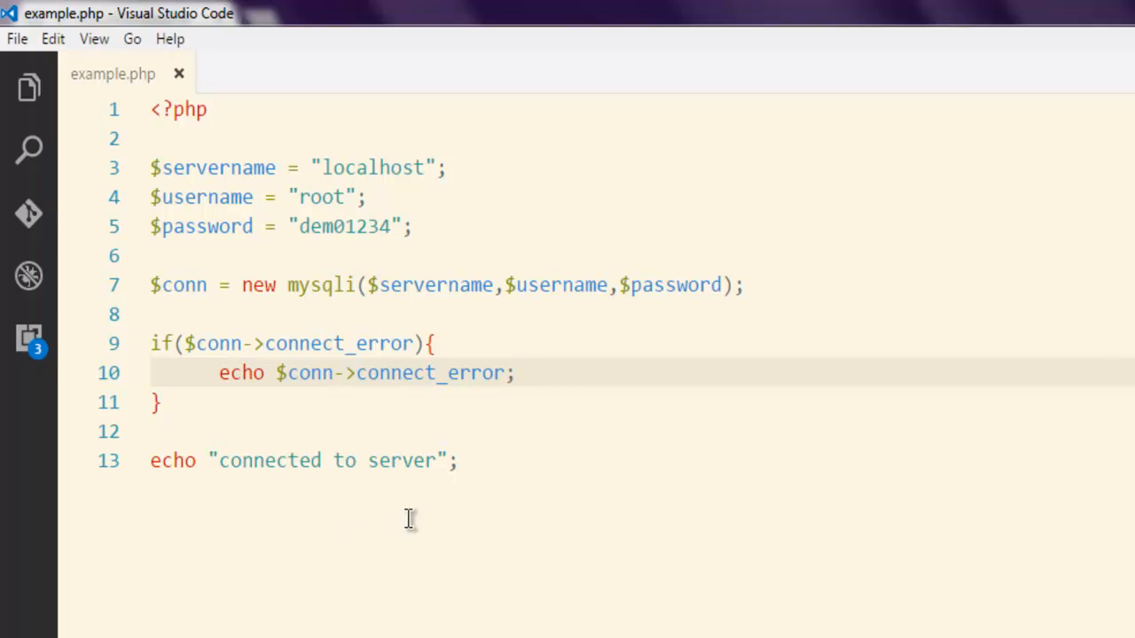
Step: Add the closing ?> tag and $conn->close(); above it
{"action": "type", "text": "?>"}
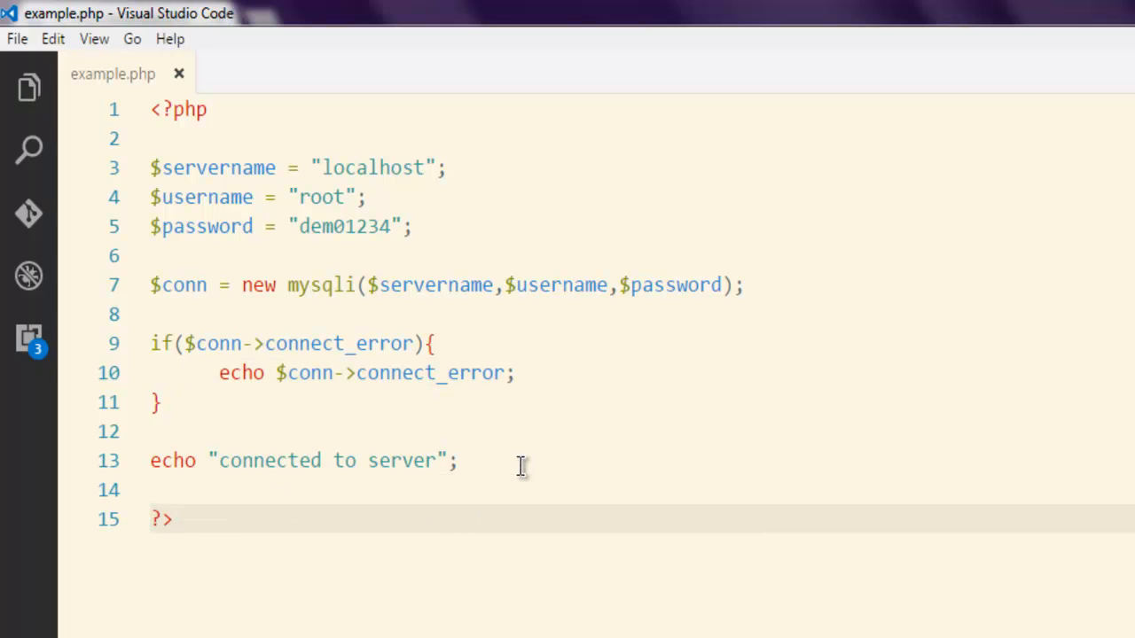
{"action": "key", "text": "Enter"}
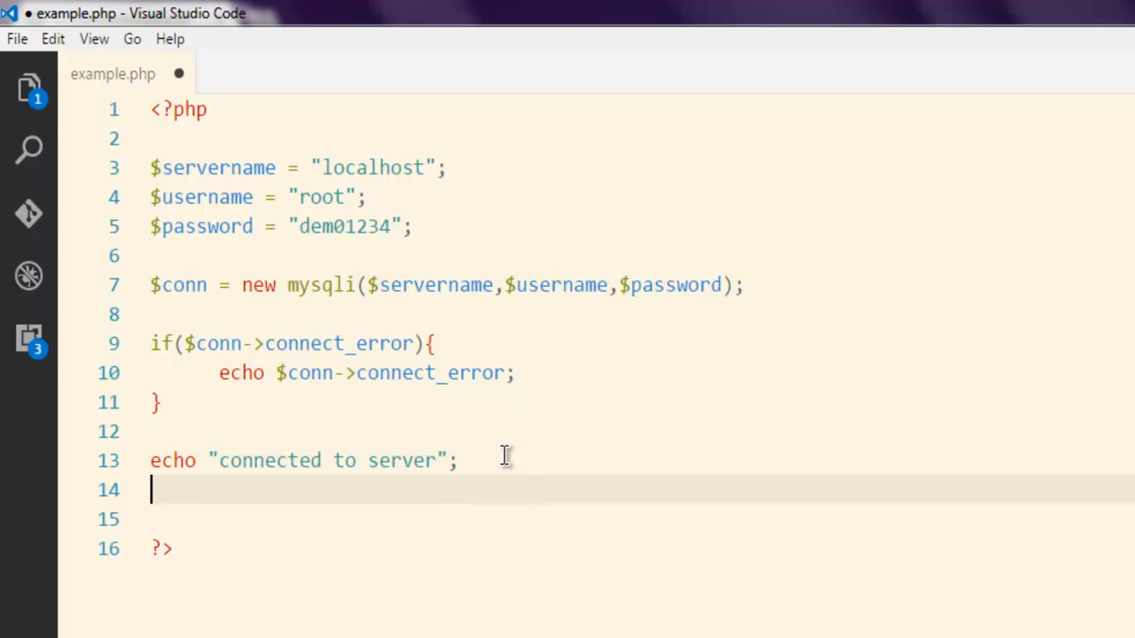
{"action": "type", "text": "$conn"}
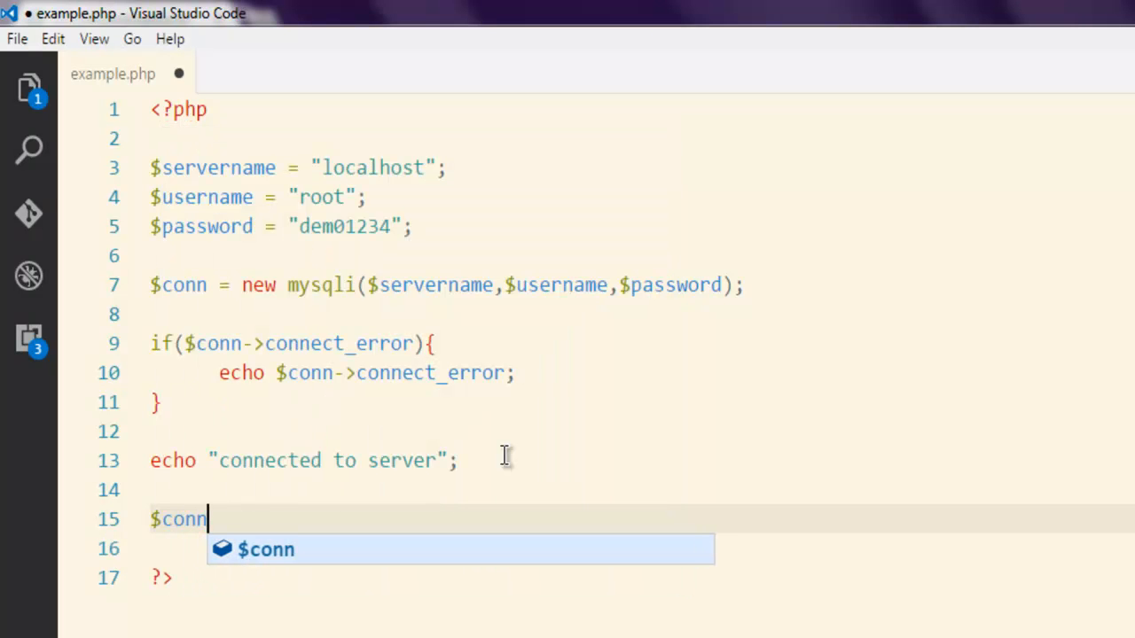
{"action": "type", "text": "->close("}
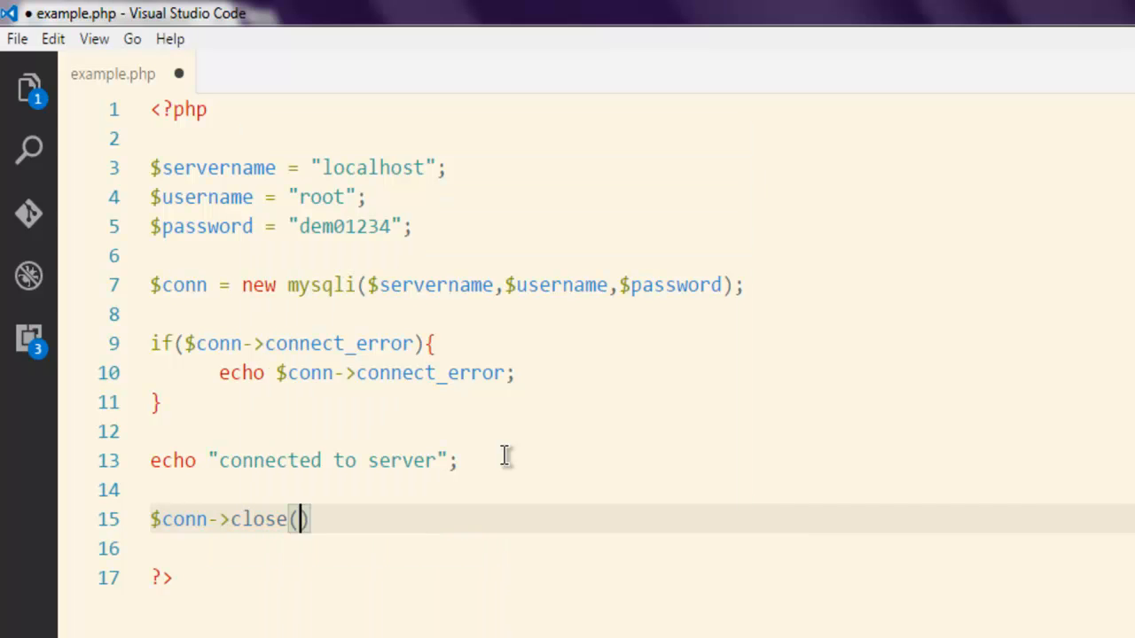
{"action": "type", "text": ";"}
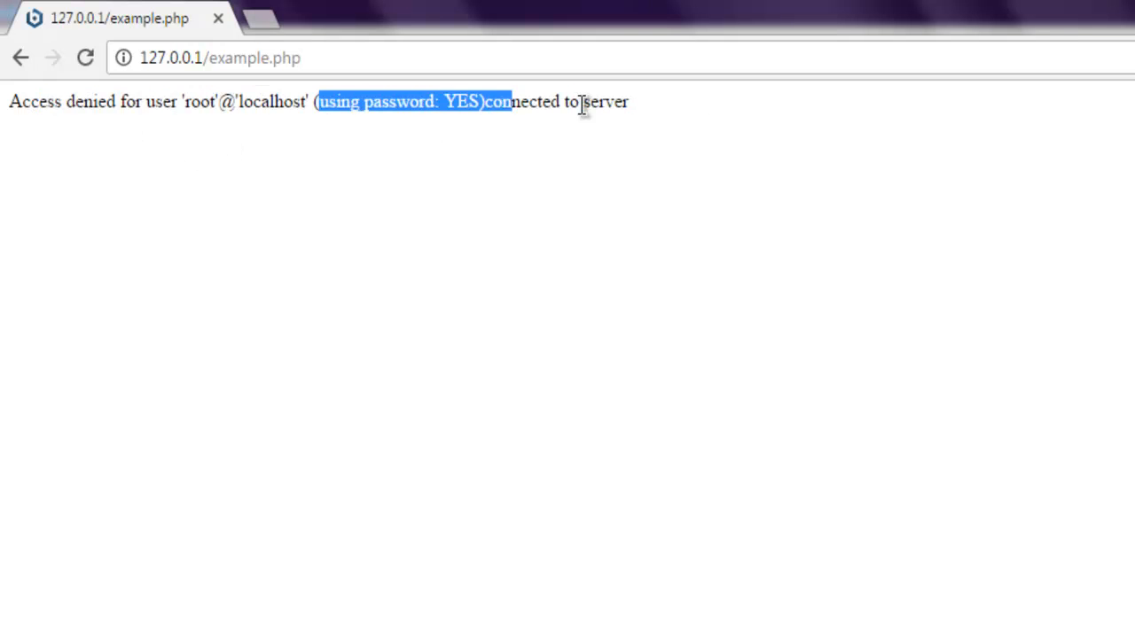
Step: View example.php's access-denied error and "connected to server" output in Chrome
{"action": "left_click", "coordinate": [479, 128]}
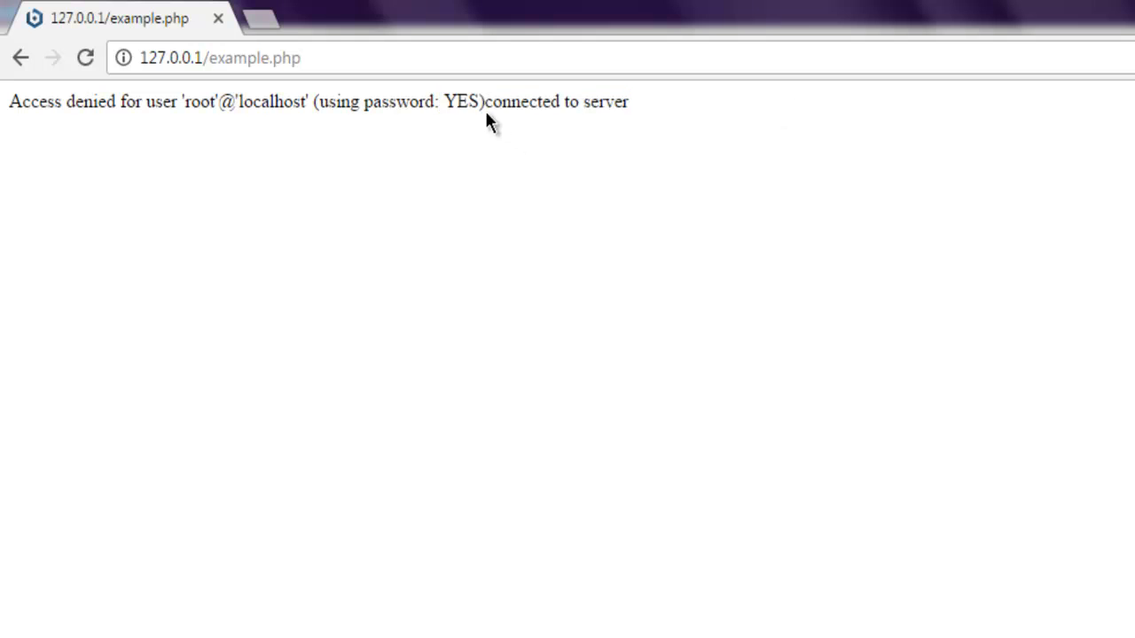
{"action": "mouse_move", "coordinate": [603, 92]}
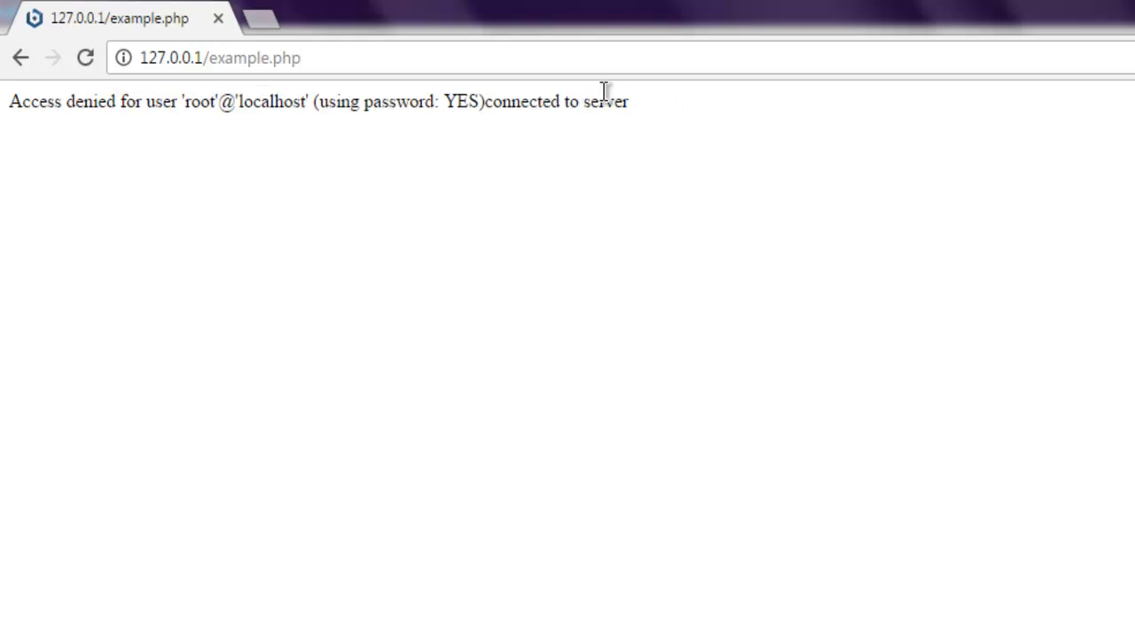
{"action": "mouse_move", "coordinate": [295, 195]}
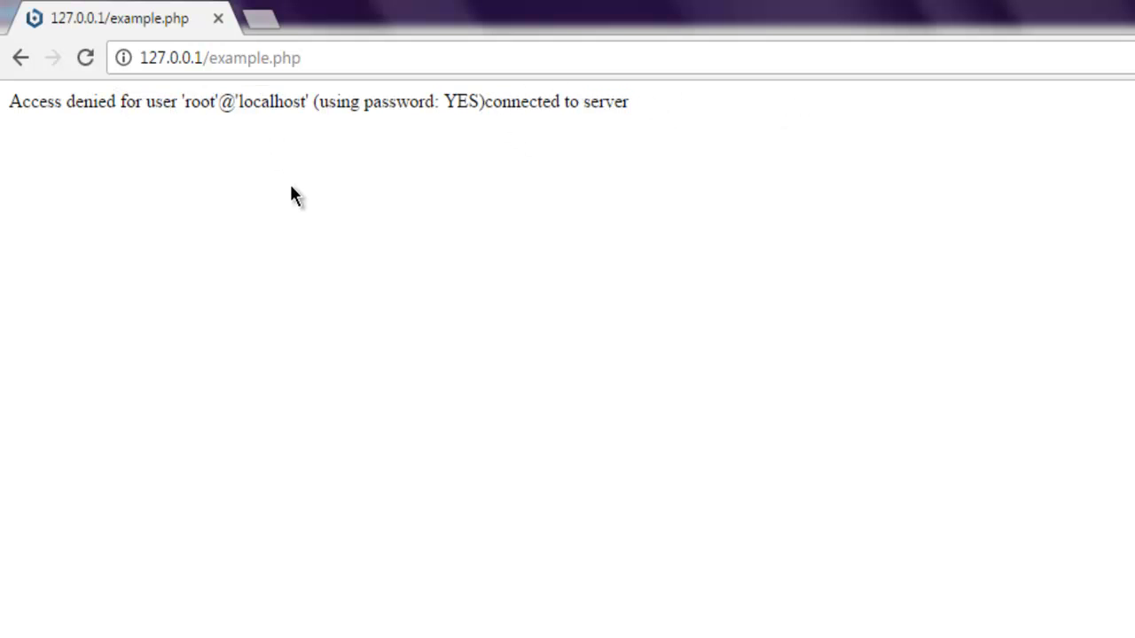
{"action": "key", "text": "alt+tab"}
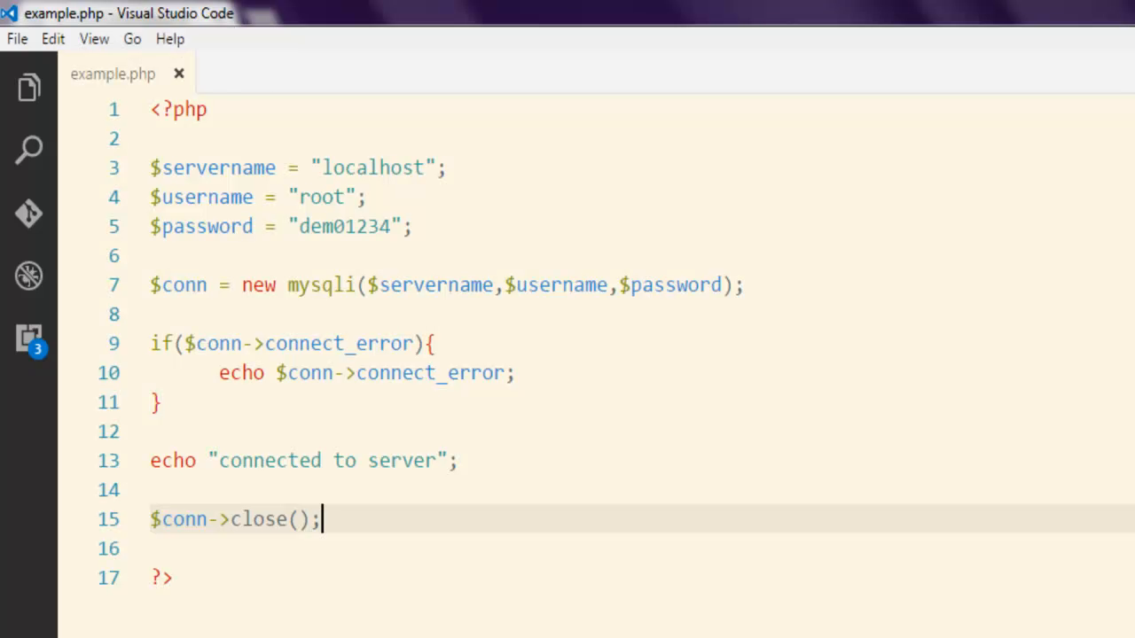
{"action": "mouse_move", "coordinate": [326, 337]}
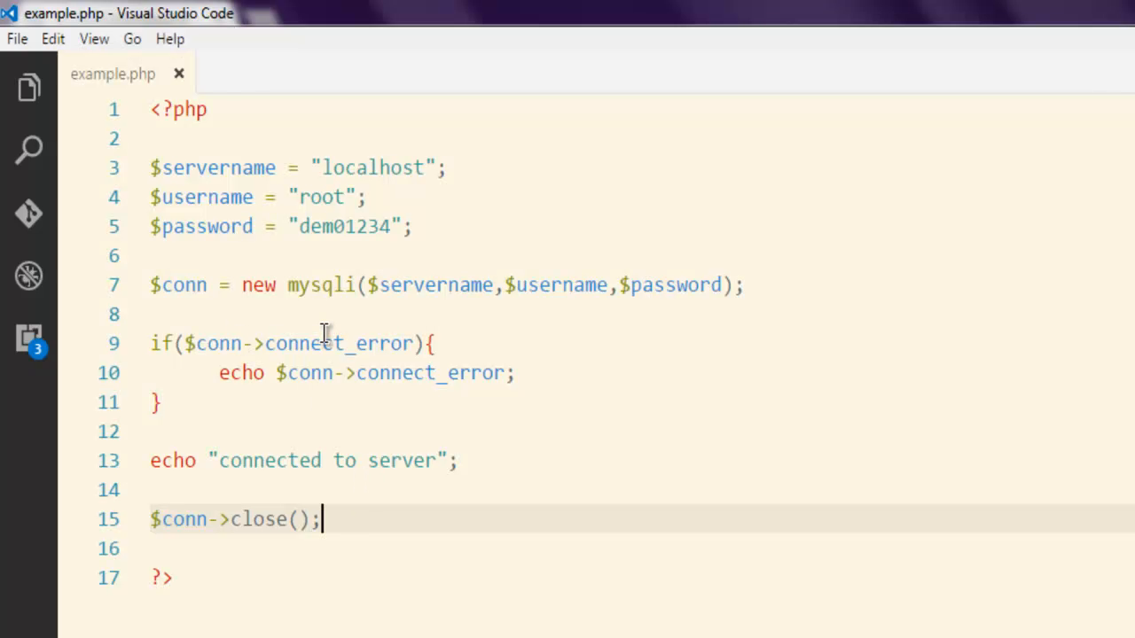
{"action": "mouse_move", "coordinate": [277, 367]}
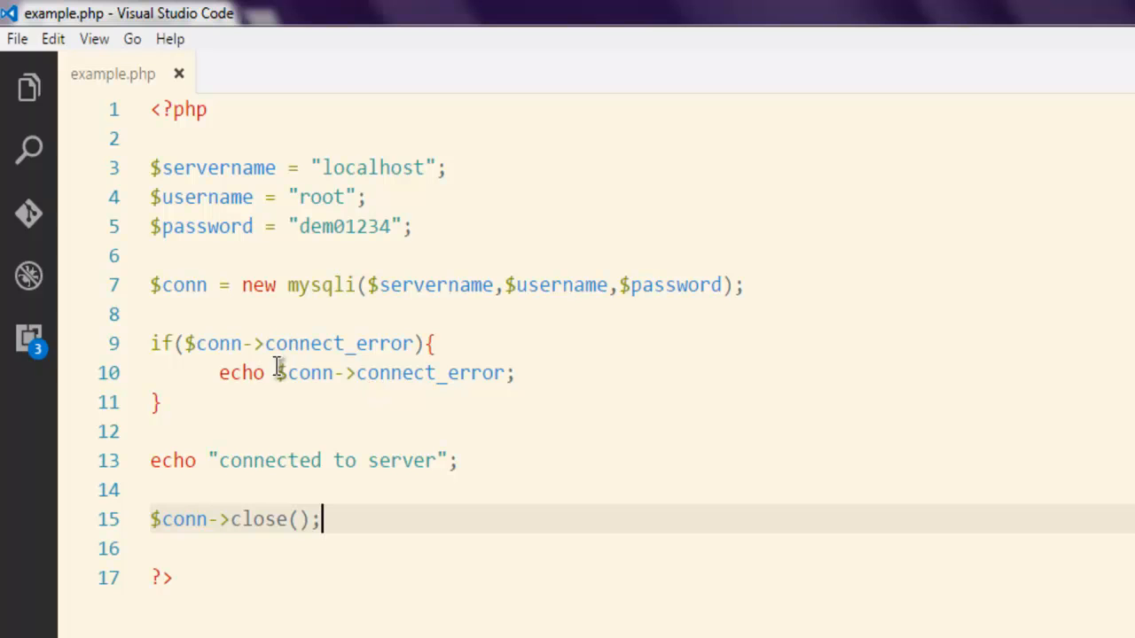
{"action": "mouse_move", "coordinate": [274, 344]}
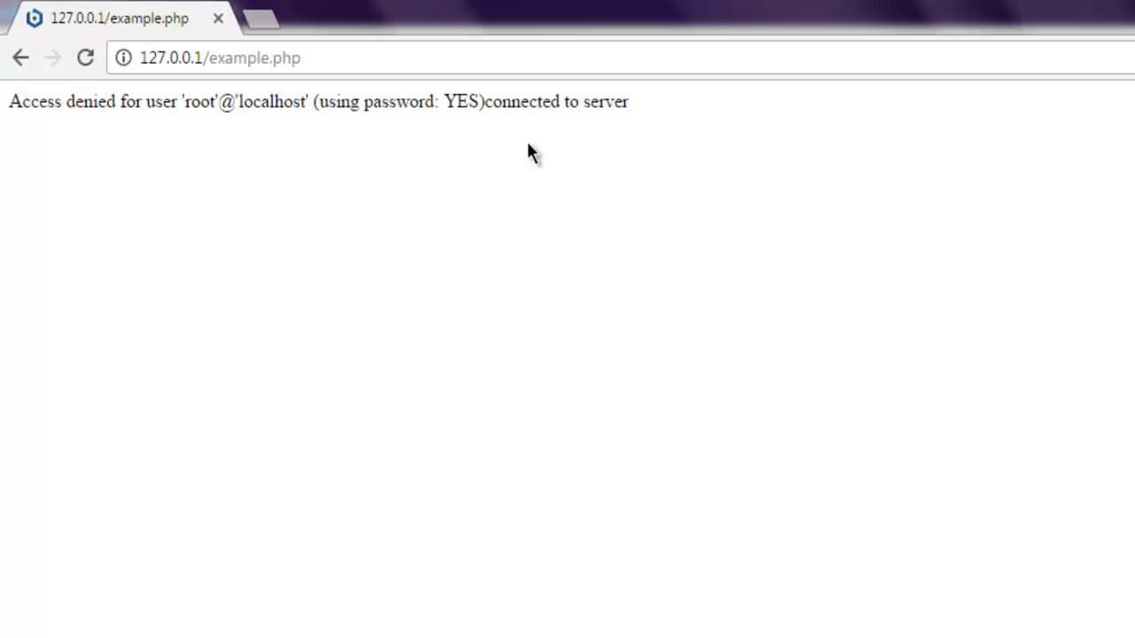
{"action": "left_click_drag", "start_coordinate": [493, 101], "coordinate": [629, 101]}
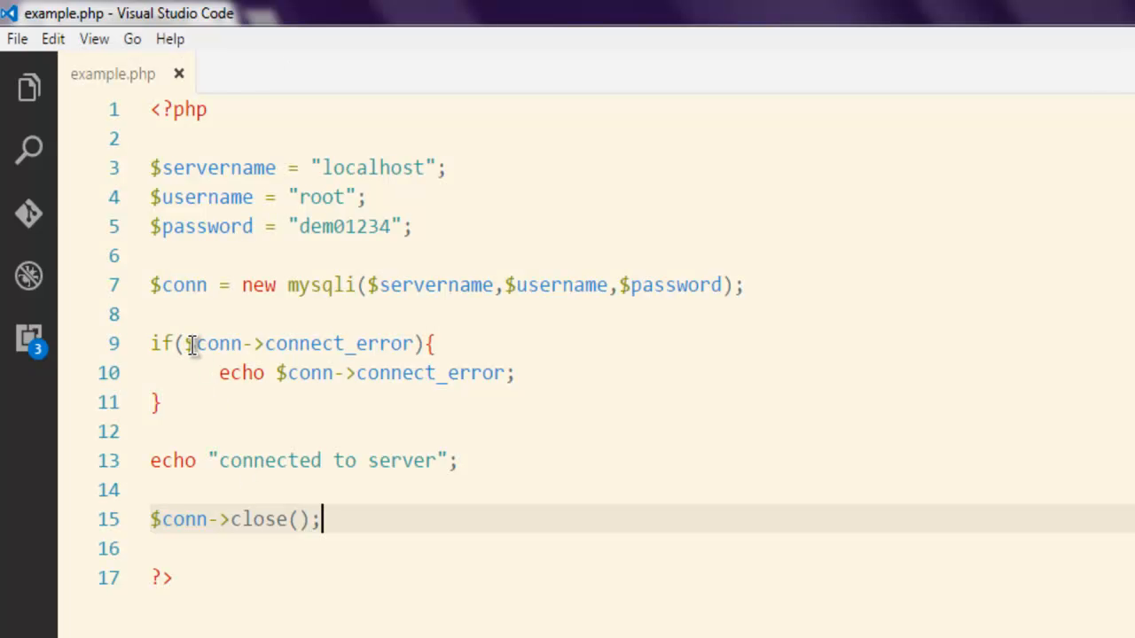
{"action": "mouse_move", "coordinate": [252, 328]}
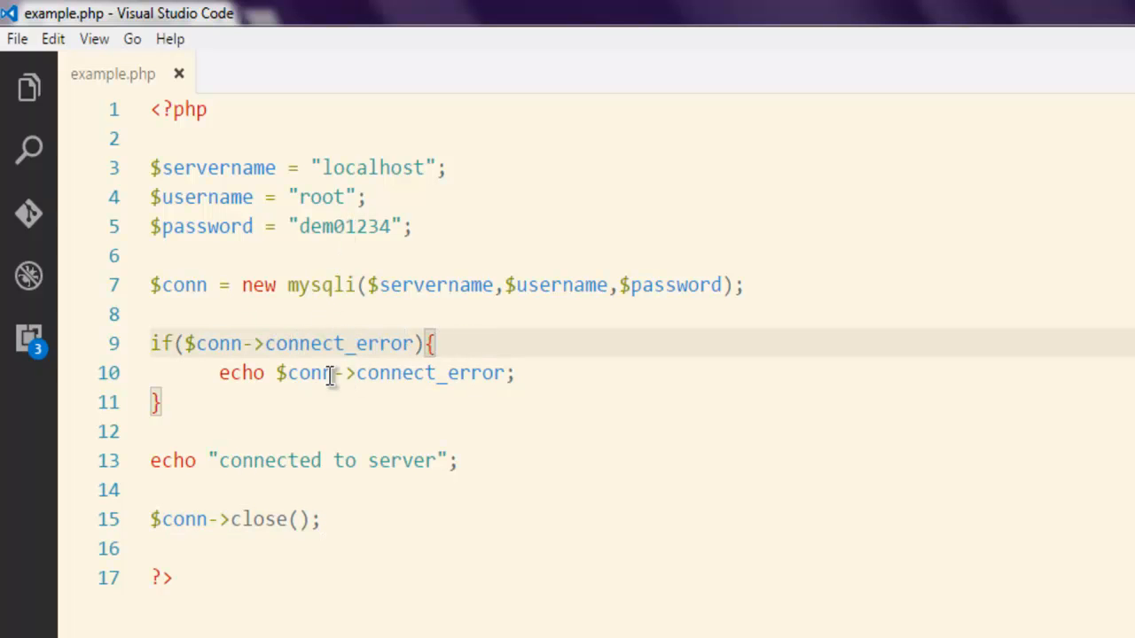
{"action": "left_click", "coordinate": [387, 373]}
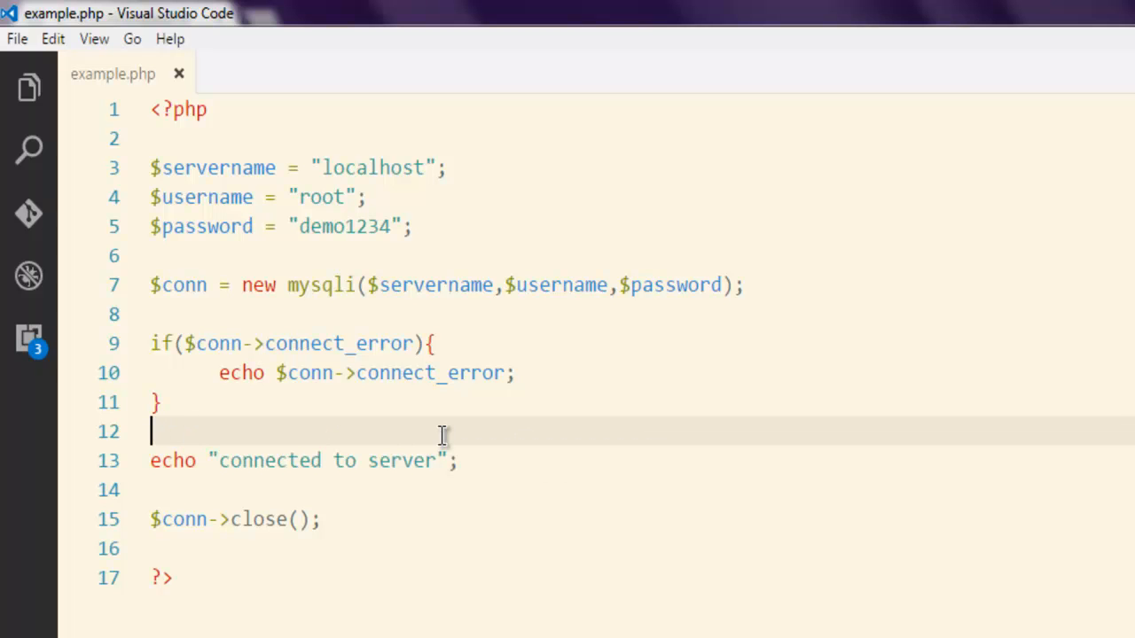
Step: Add an else{ } block containing echo "connected to server"; after the error check
{"action": "type", "text": "else"}
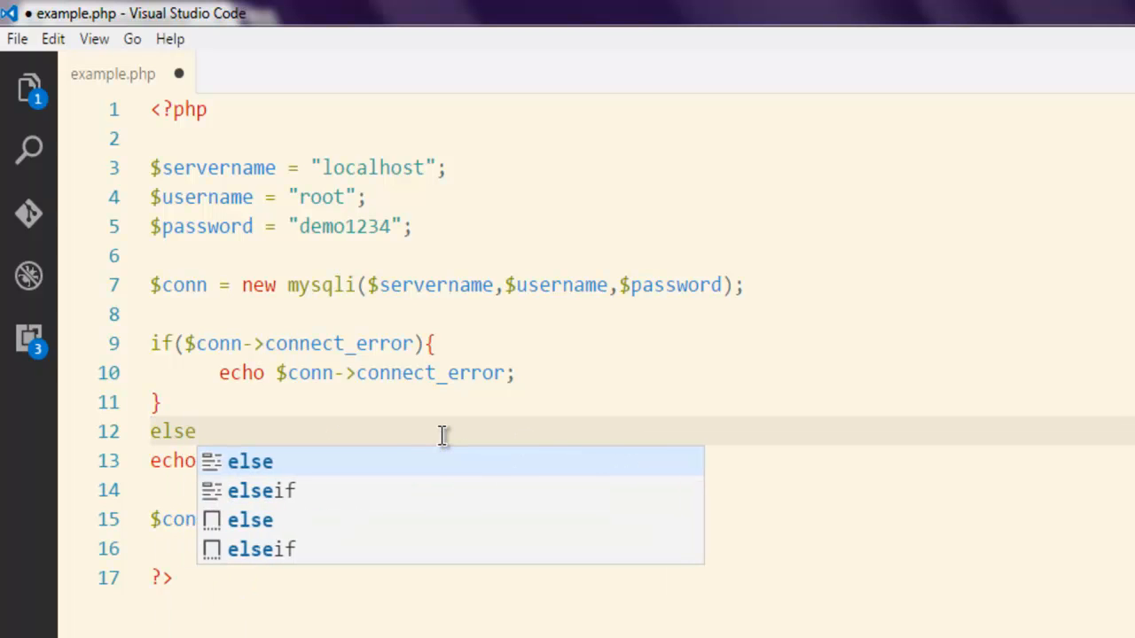
{"action": "type", "text": "{"}
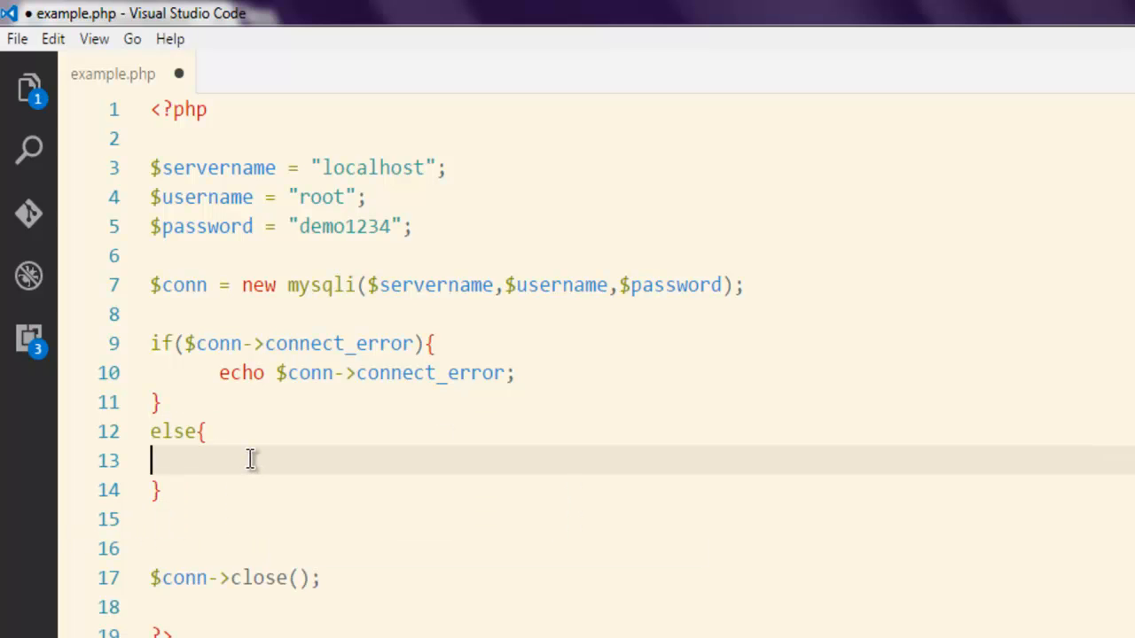
{"action": "type", "text": "echo \"connected to server\";"}
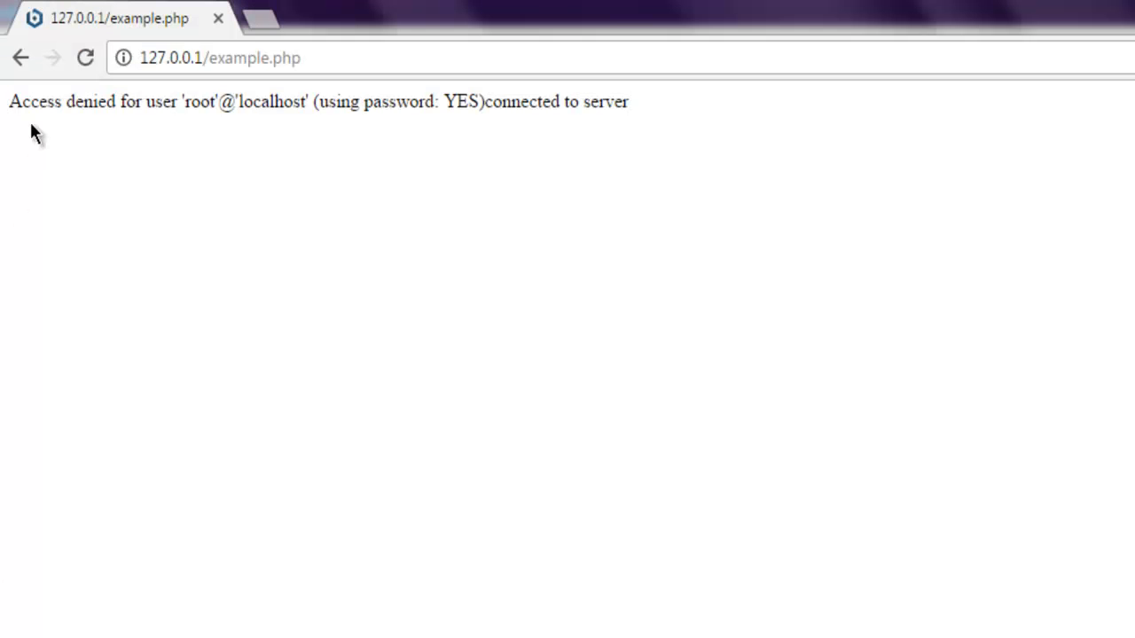
{"action": "mouse_move", "coordinate": [85, 64]}
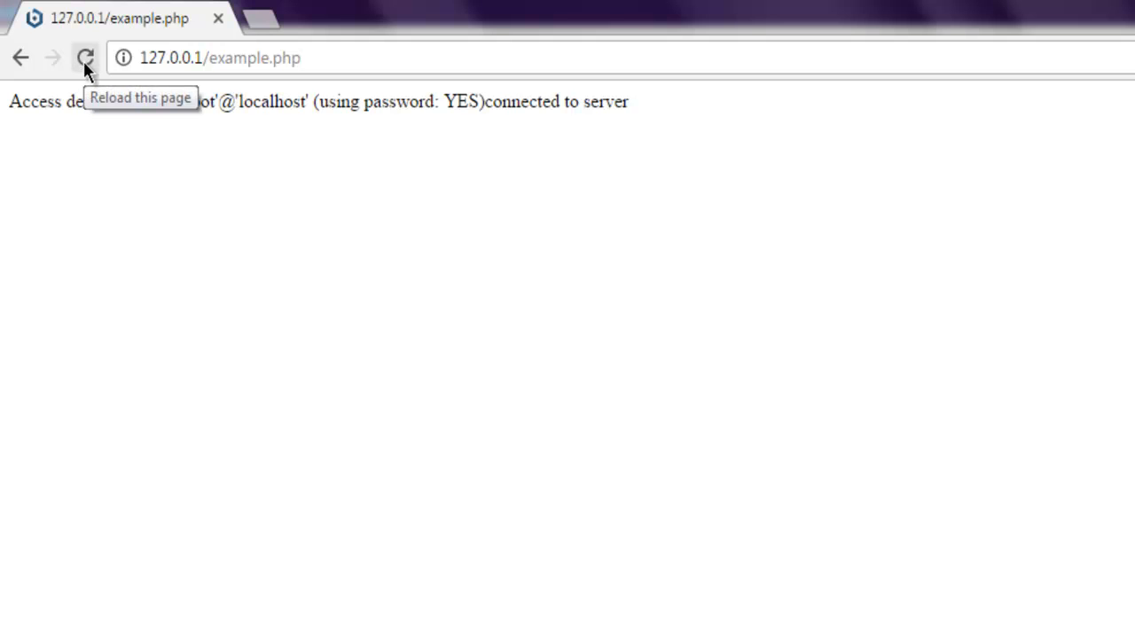
Step: Reload 127.0.0.1/example.php in Chrome to run the updated script
{"action": "left_click", "coordinate": [85, 58]}
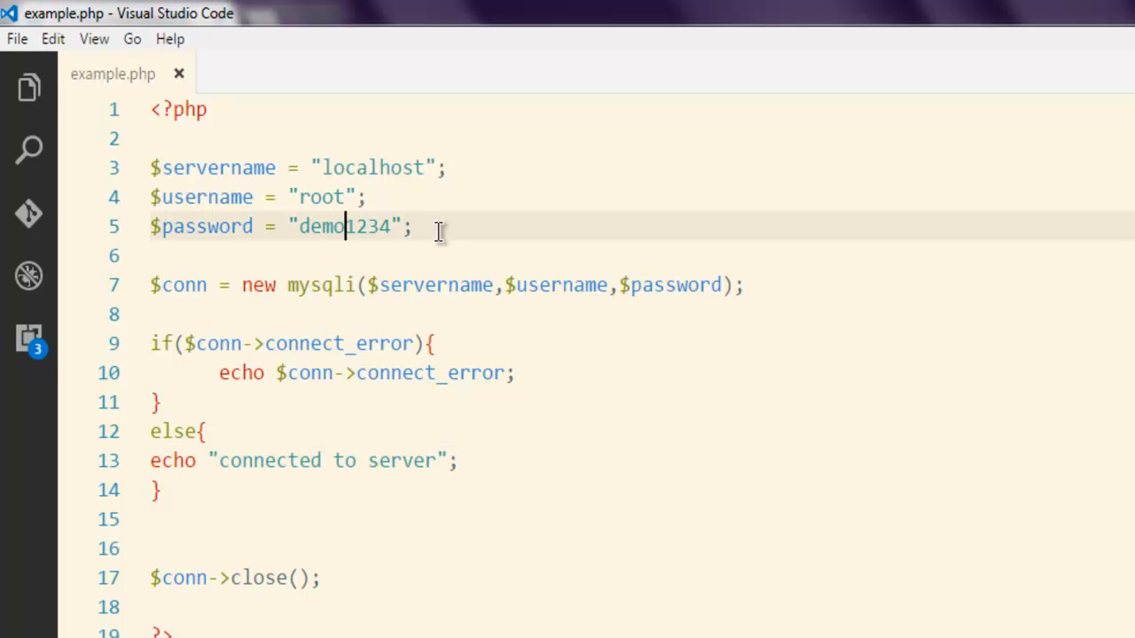
{"action": "mouse_move", "coordinate": [546, 283]}
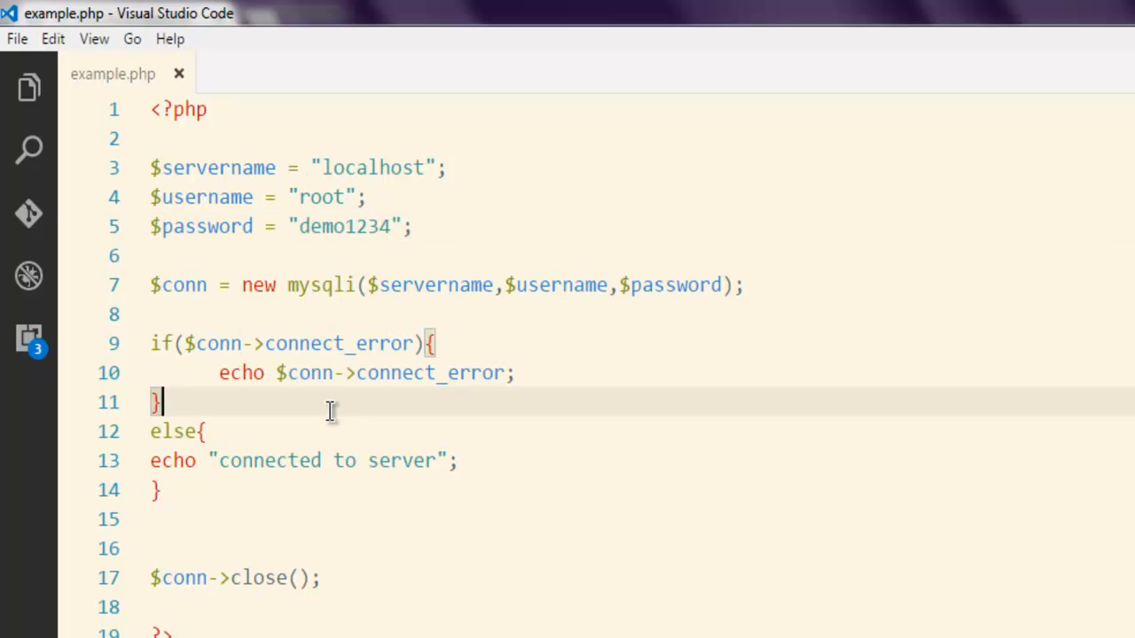
{"action": "left_click", "coordinate": [461, 461]}
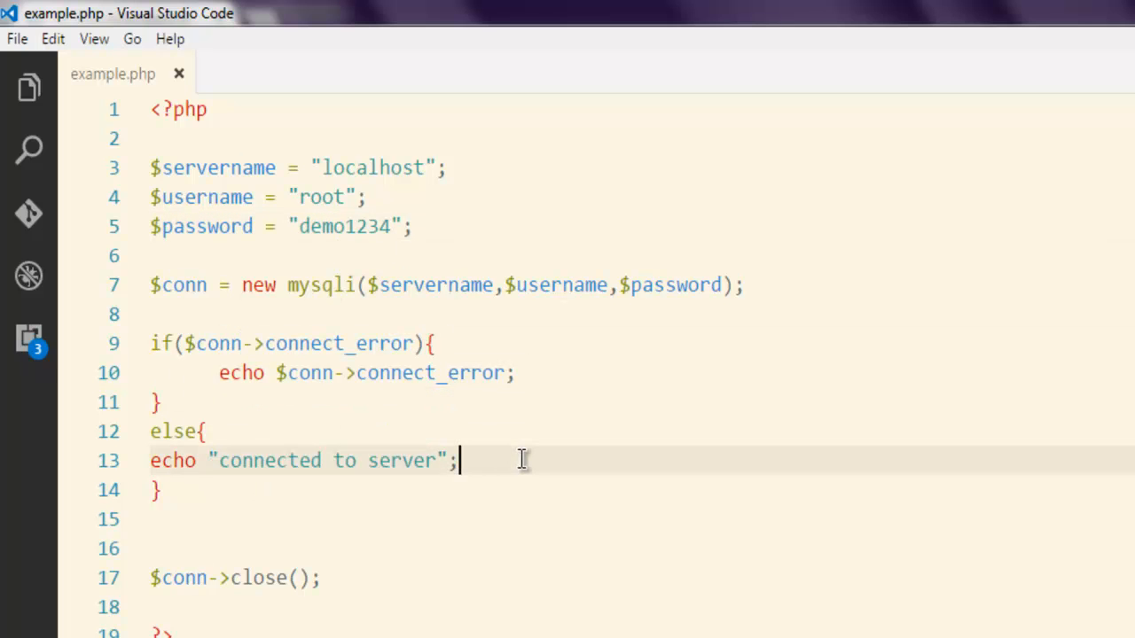
{"action": "mouse_move", "coordinate": [305, 227]}
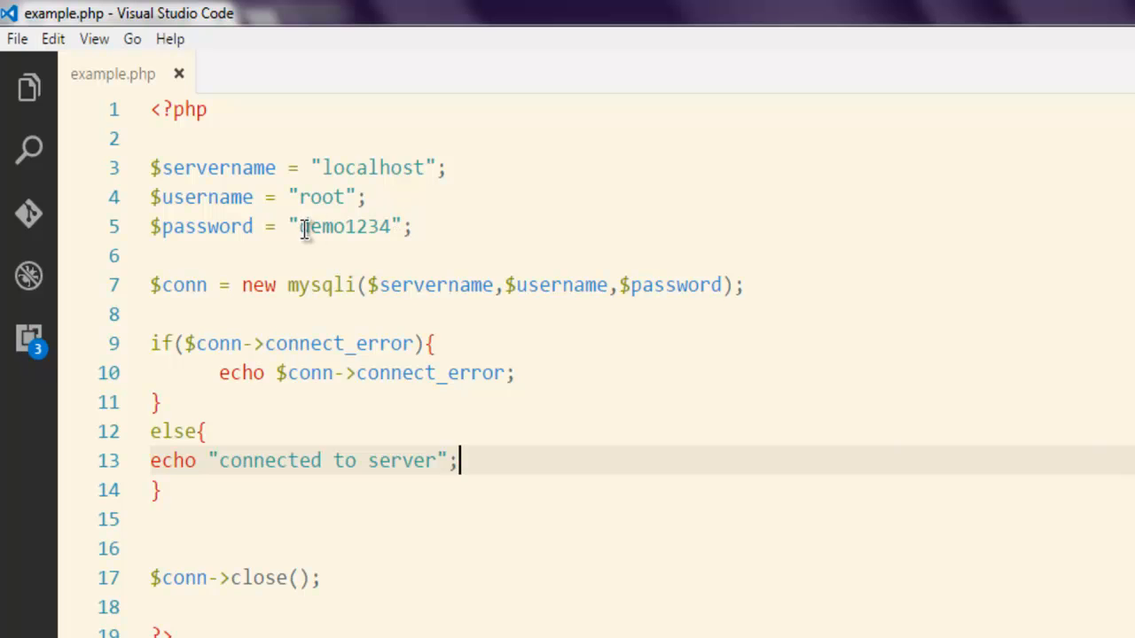
{"action": "mouse_move", "coordinate": [203, 461]}
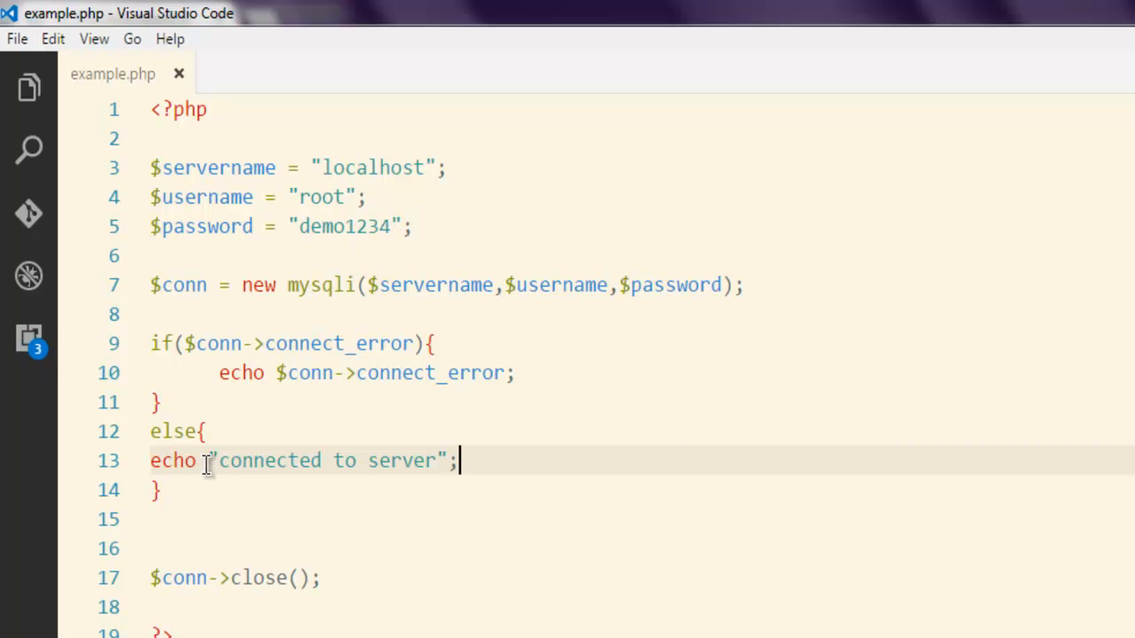